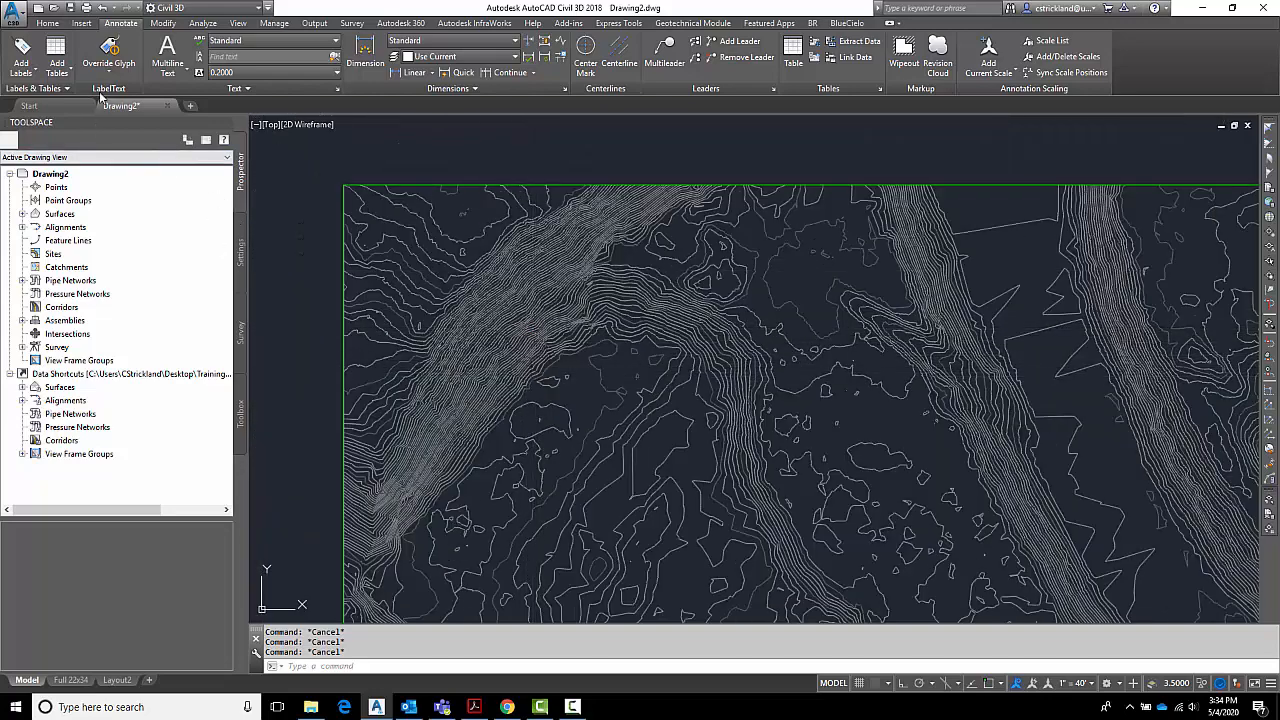
# Start the Add Labels > Surface > Contour - Multiple command from the Annotate tab.
pyautogui.click(48, 24)
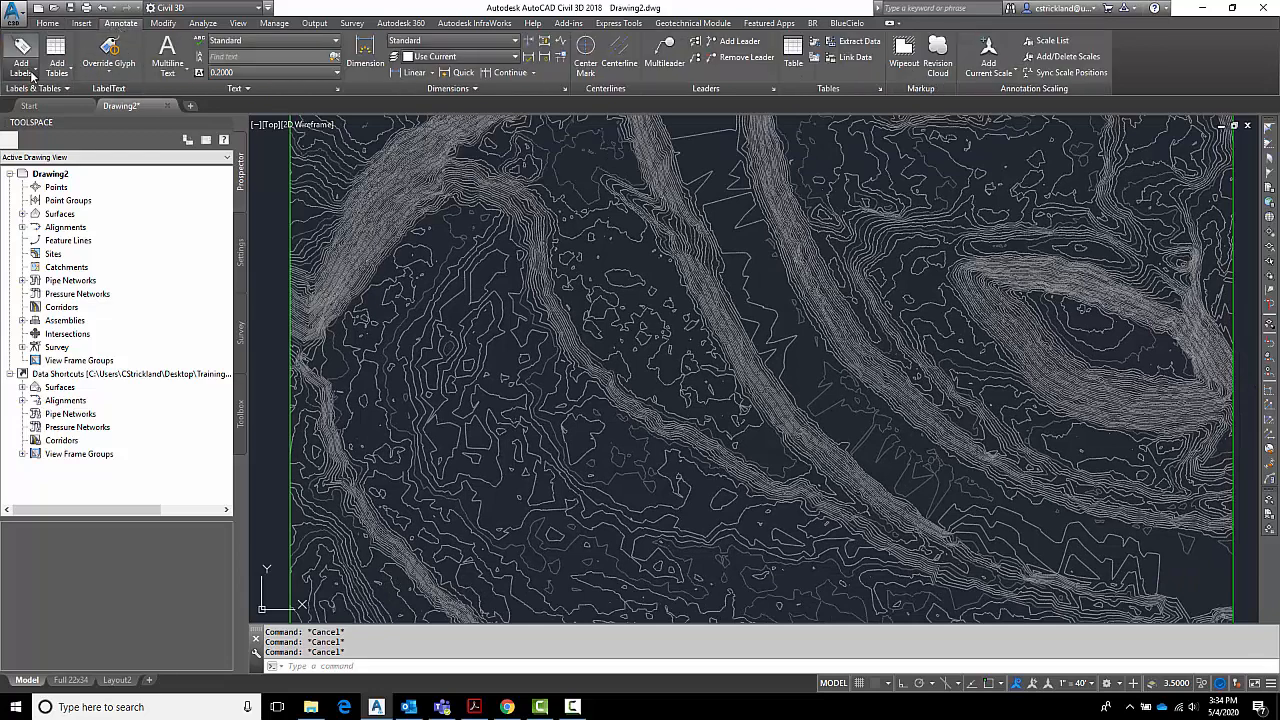
pyautogui.click(22, 60)
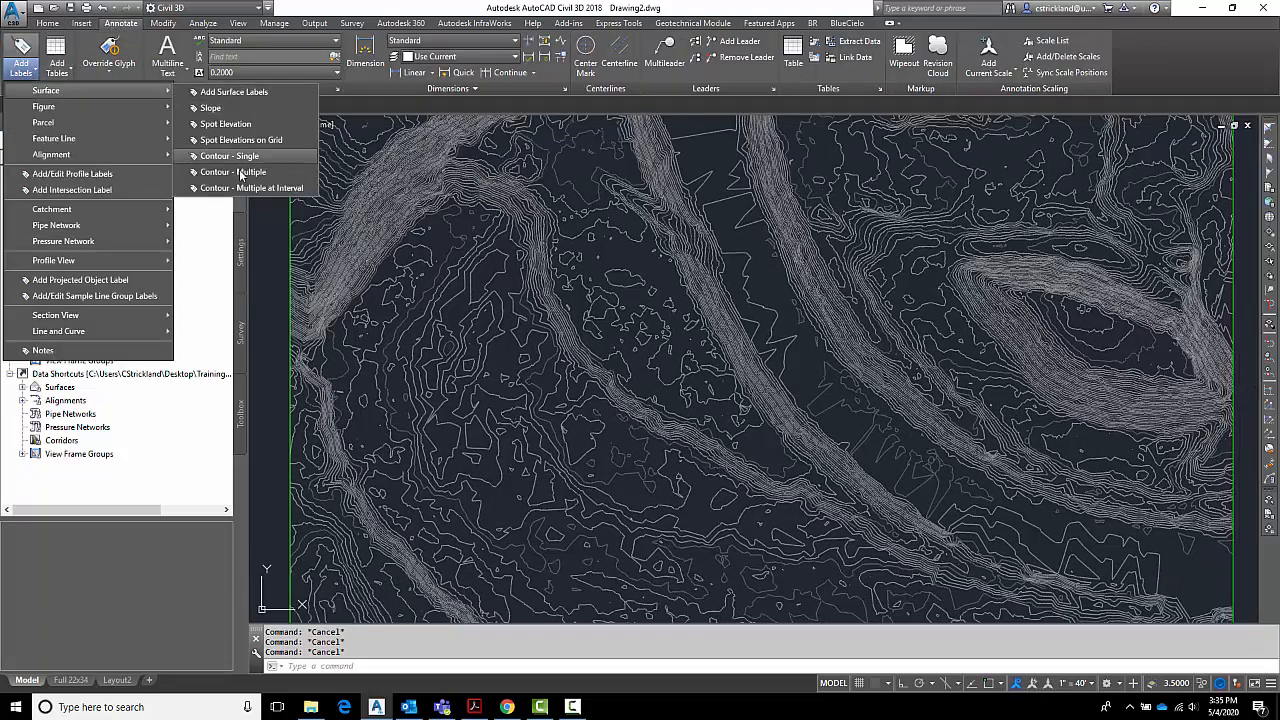
pyautogui.moveTo(232, 172)
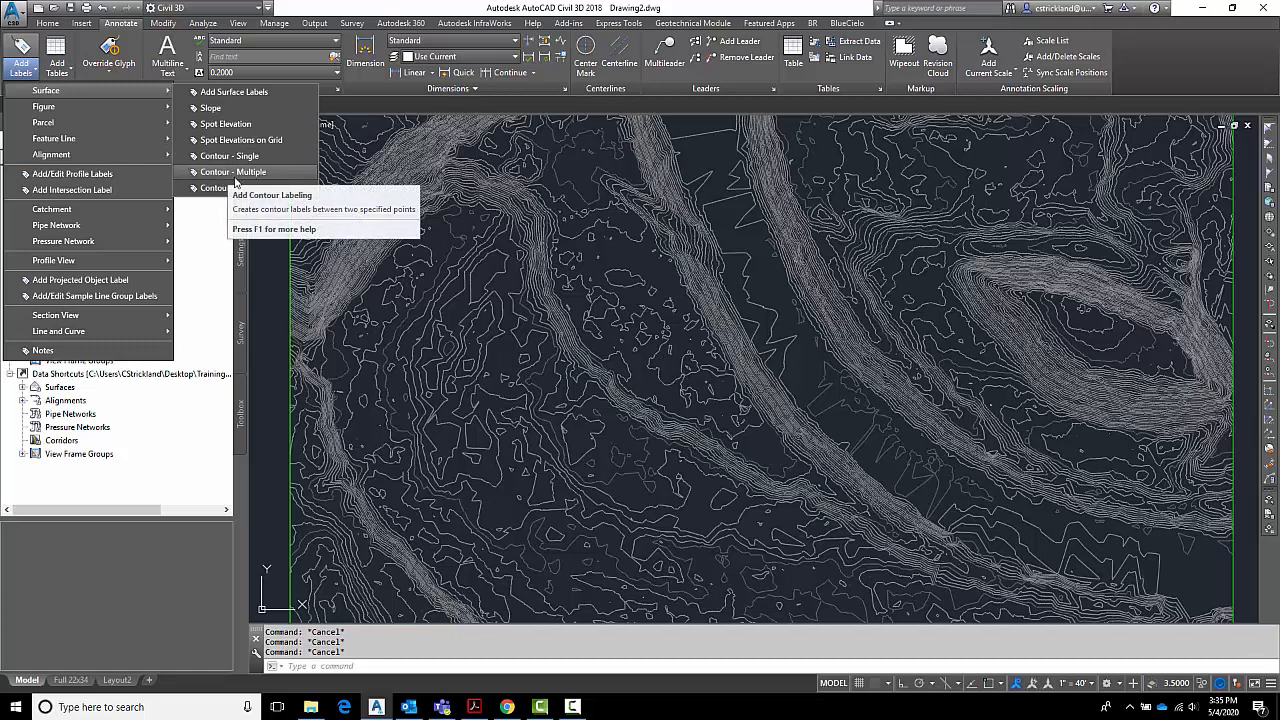
pyautogui.click(272, 194)
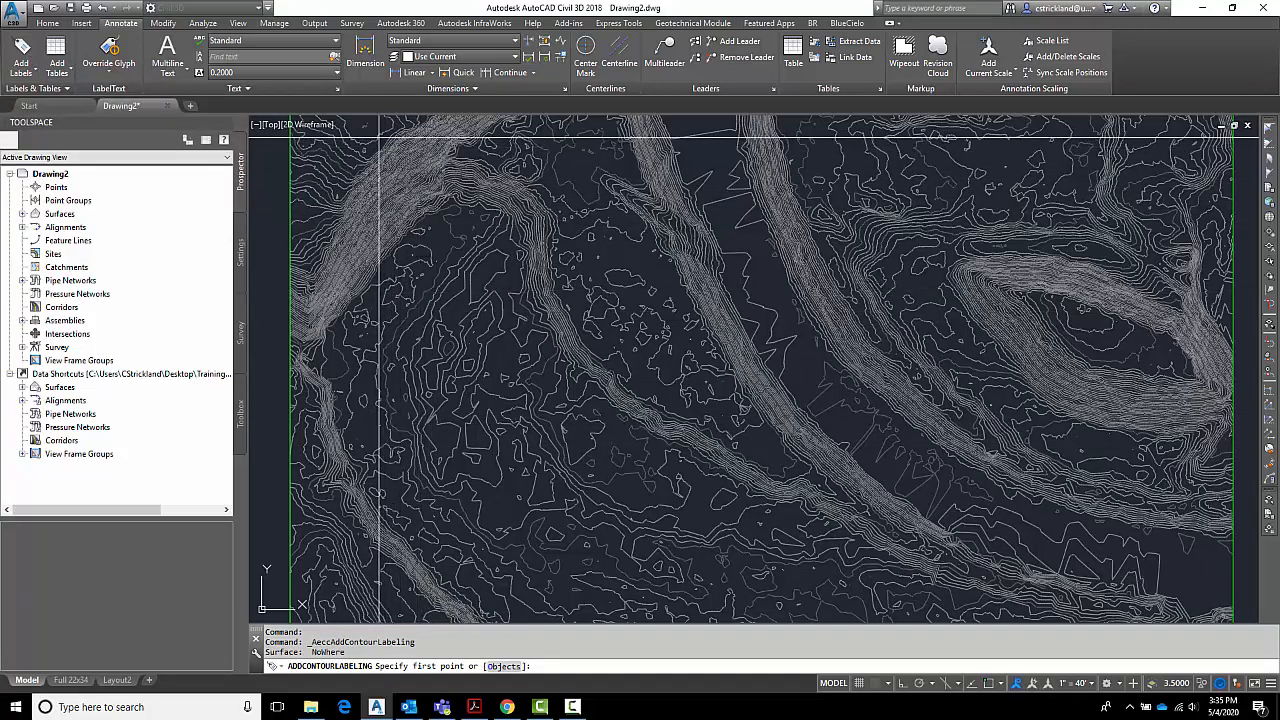
# Place a label line across the steep slope, labeling contours 2200.00 through 2237.00.
pyautogui.click(430, 236)
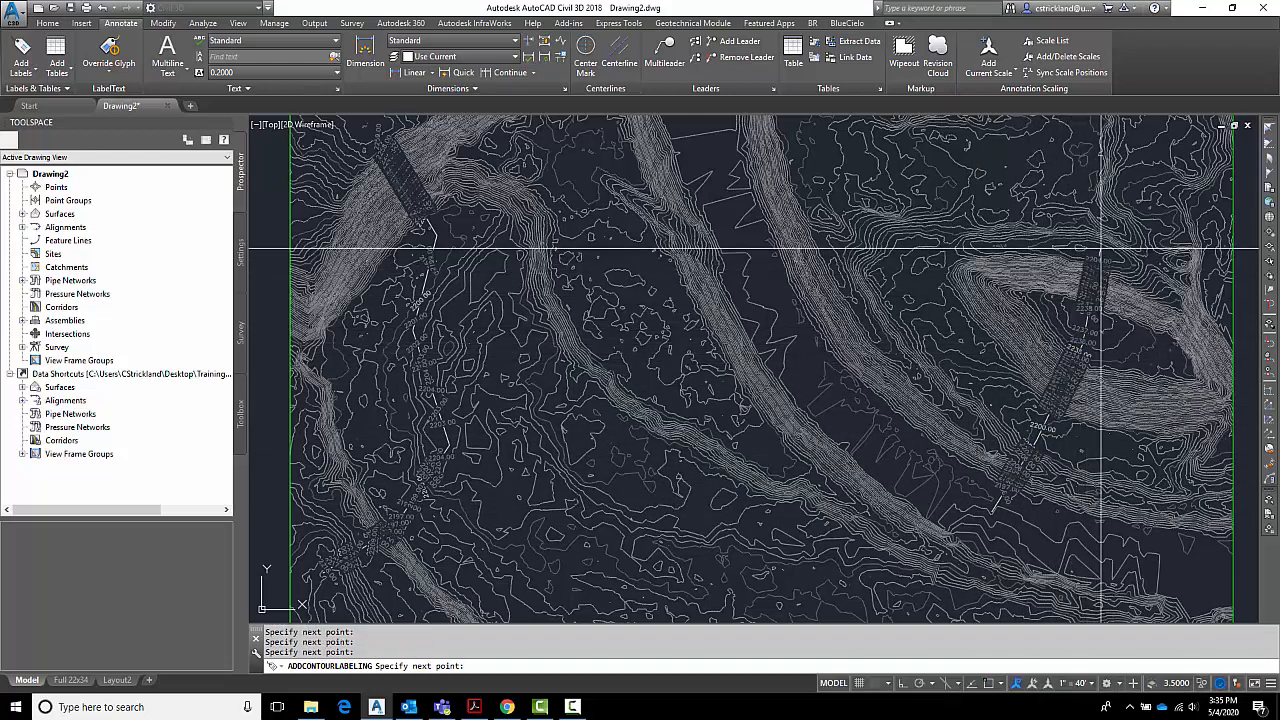
pyautogui.scroll(3)
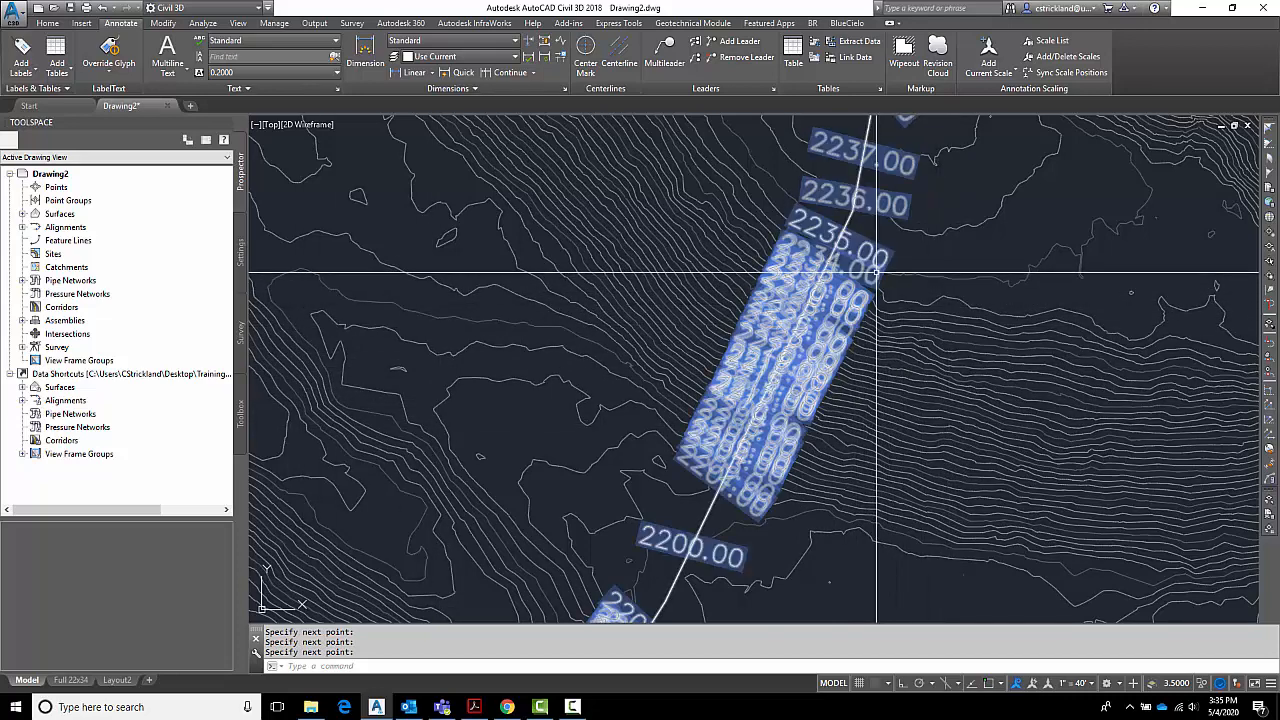
pyautogui.moveTo(830, 348)
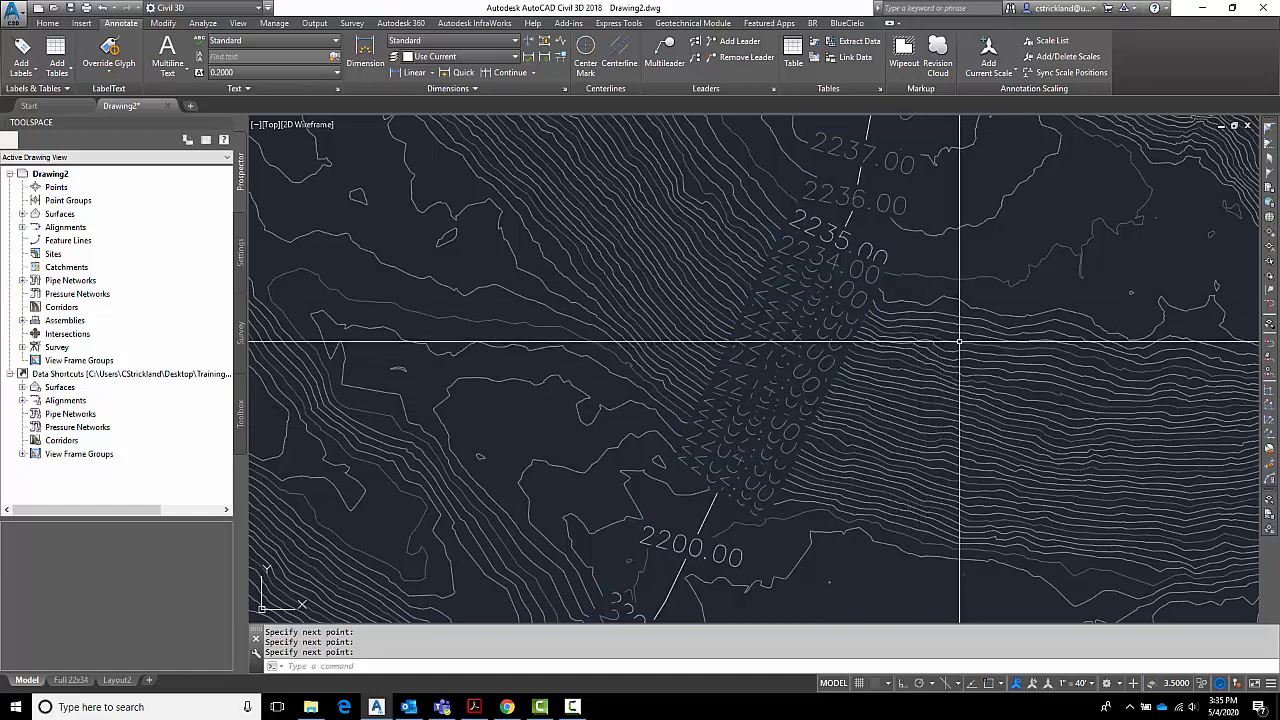
pyautogui.click(792, 308)
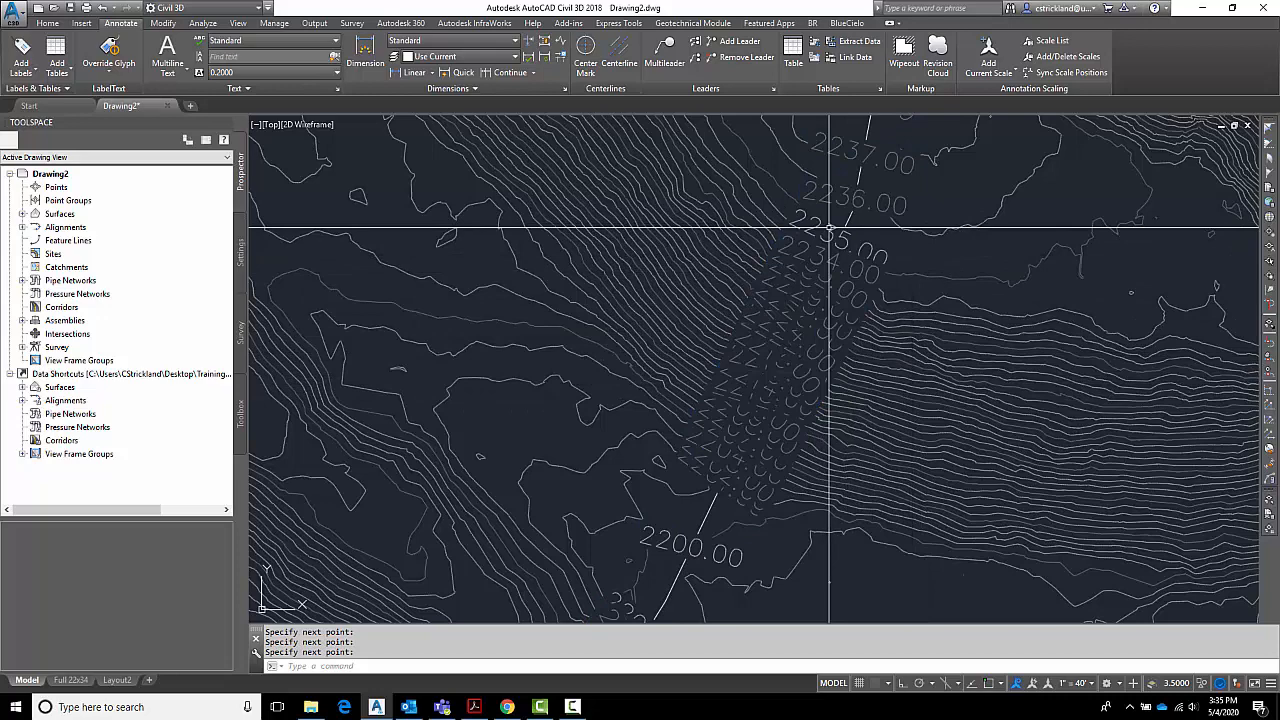
pyautogui.moveTo(778, 328)
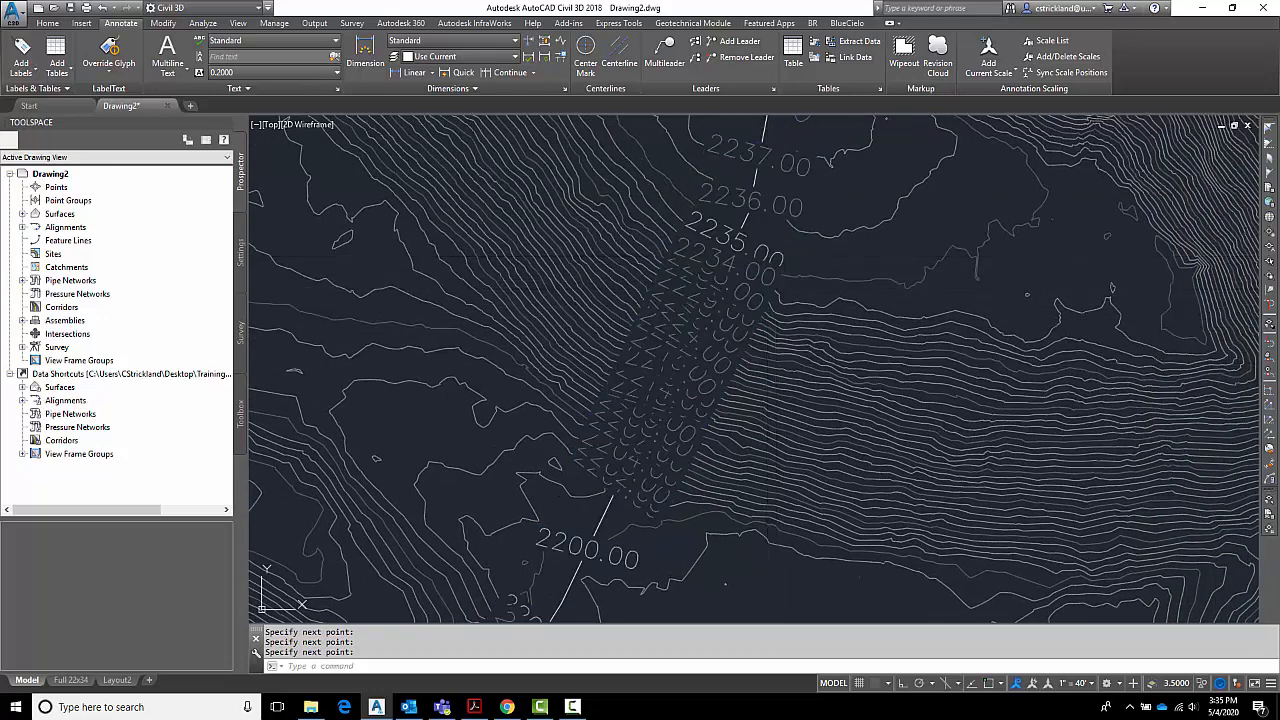
# Set Display Contour Label Line and Display Minor Contour Labels to False for the label group.
pyautogui.click(700, 350)
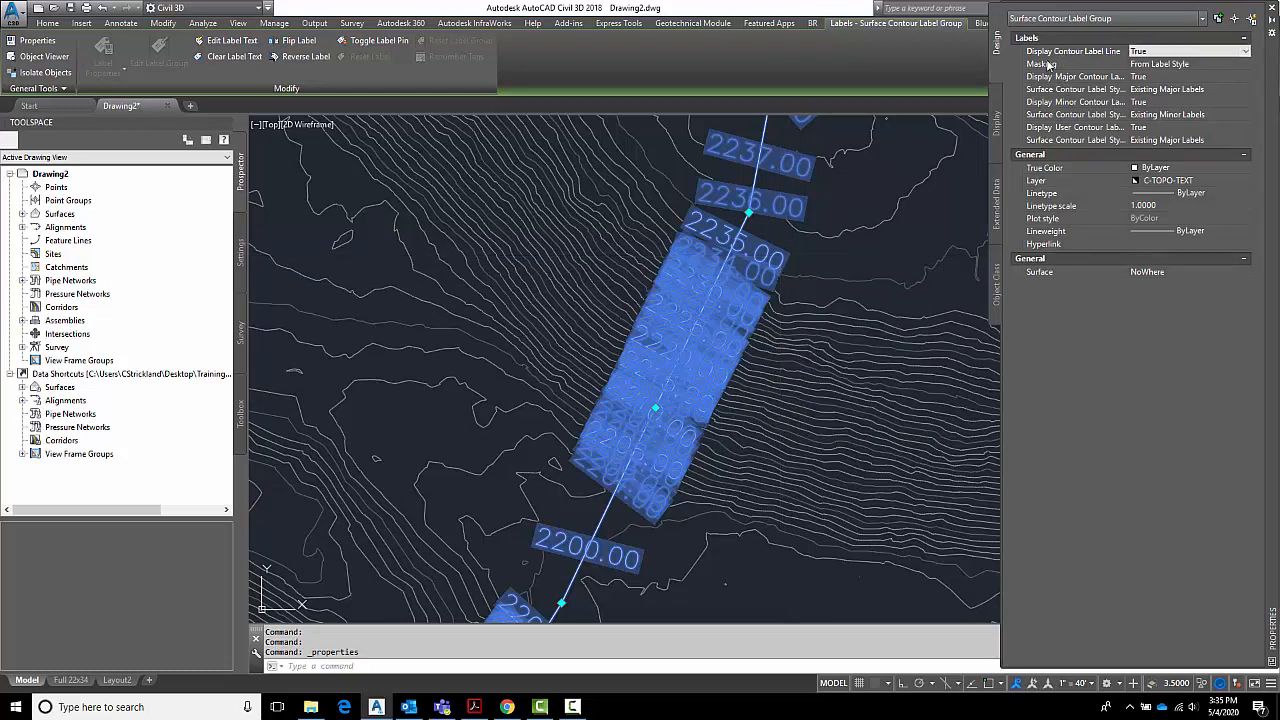
pyautogui.moveTo(780, 206)
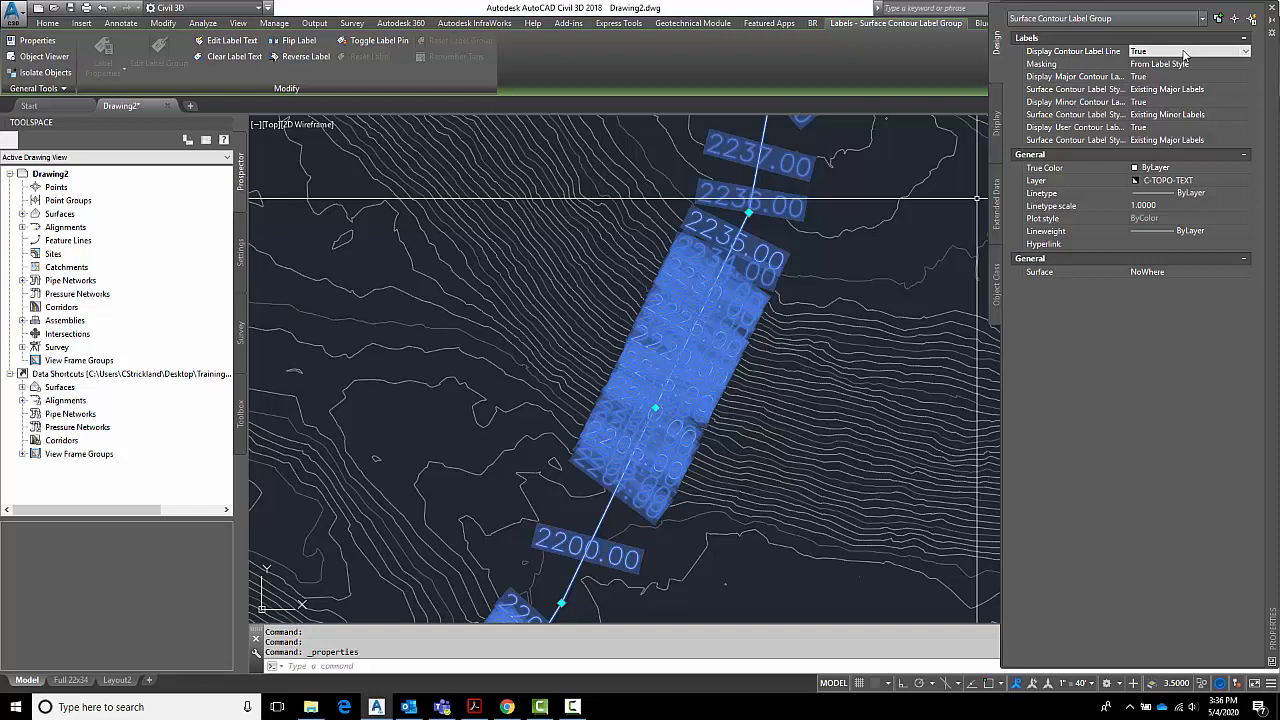
pyautogui.click(1240, 52)
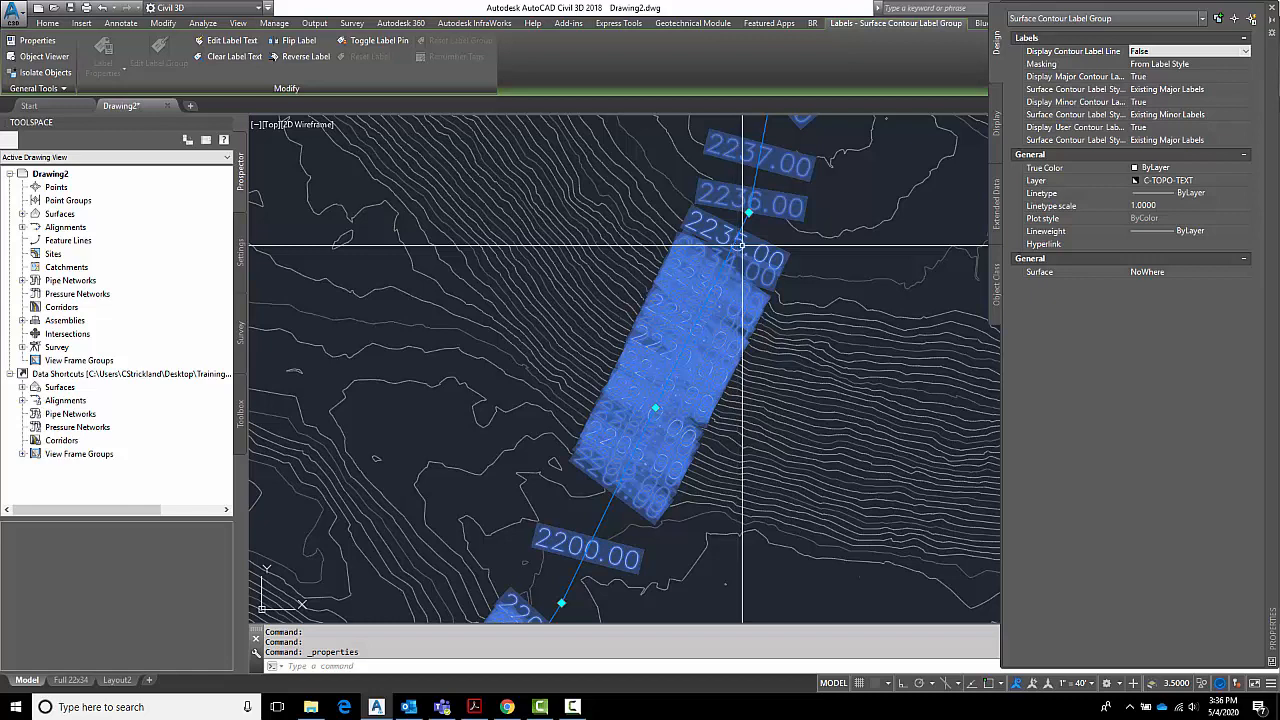
pyautogui.moveTo(756, 210)
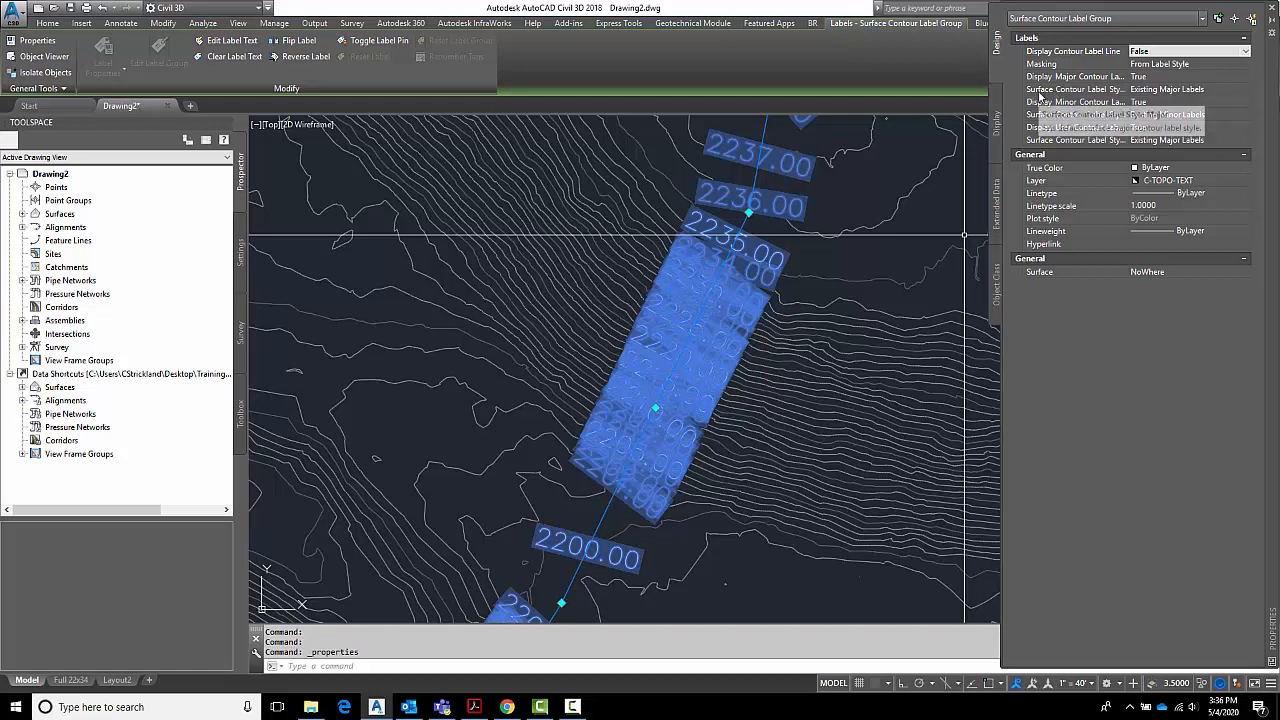
pyautogui.moveTo(1128, 110)
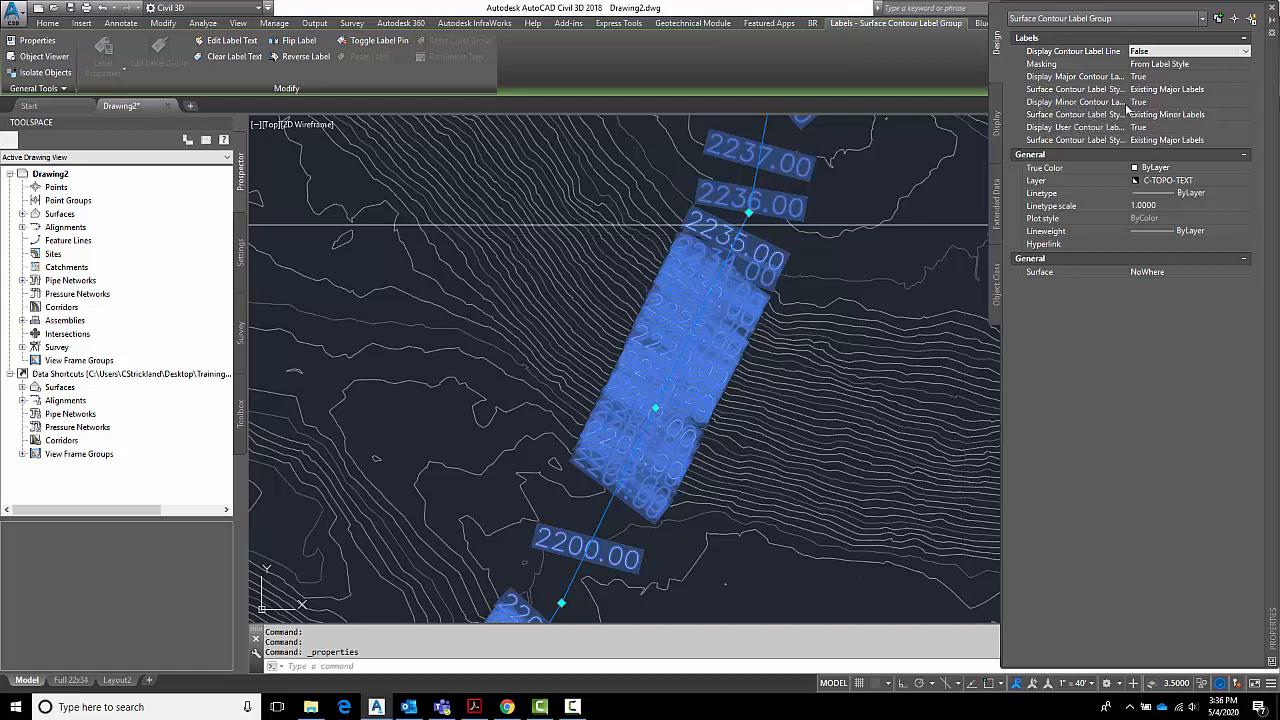
pyautogui.click(1244, 102)
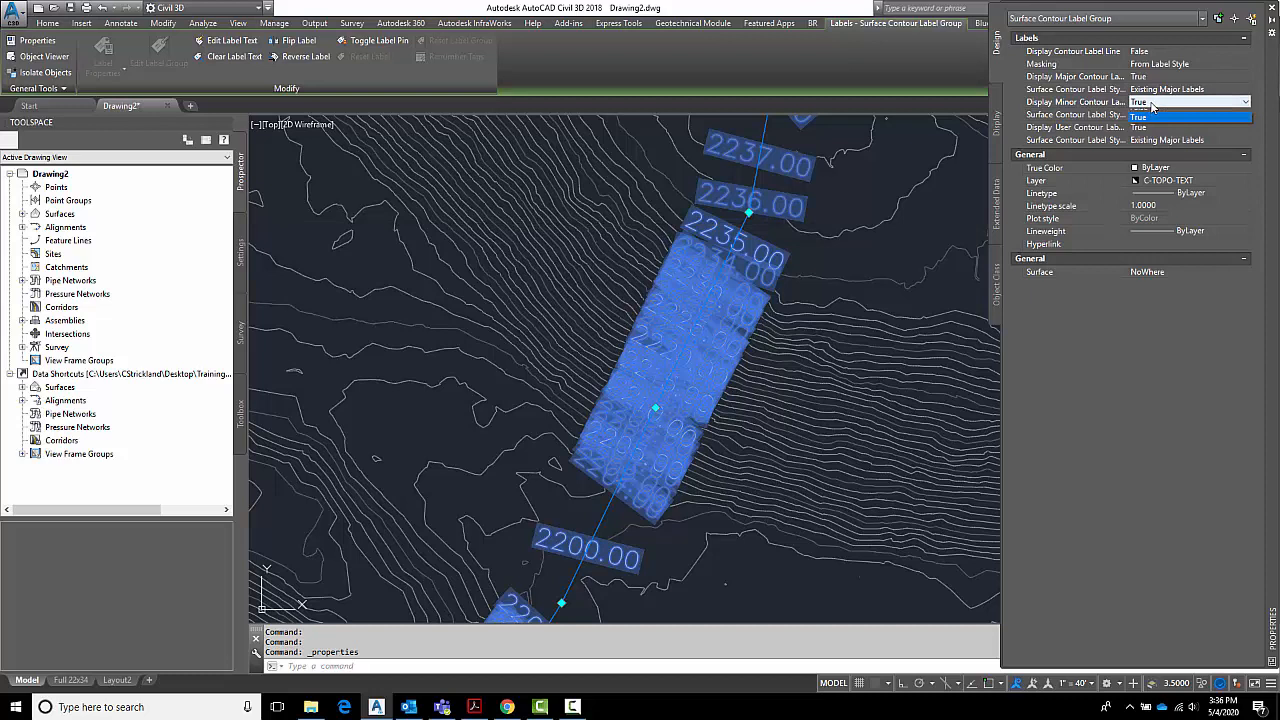
pyautogui.click(1136, 116)
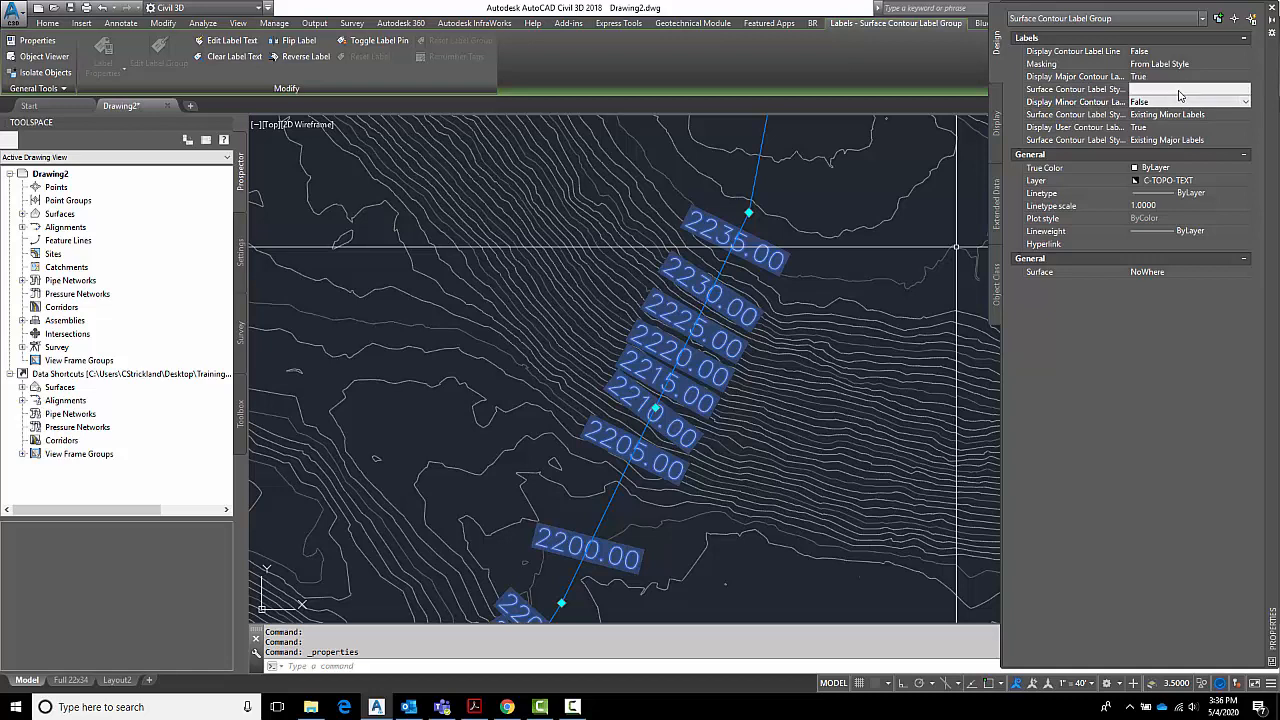
pyautogui.click(1240, 88)
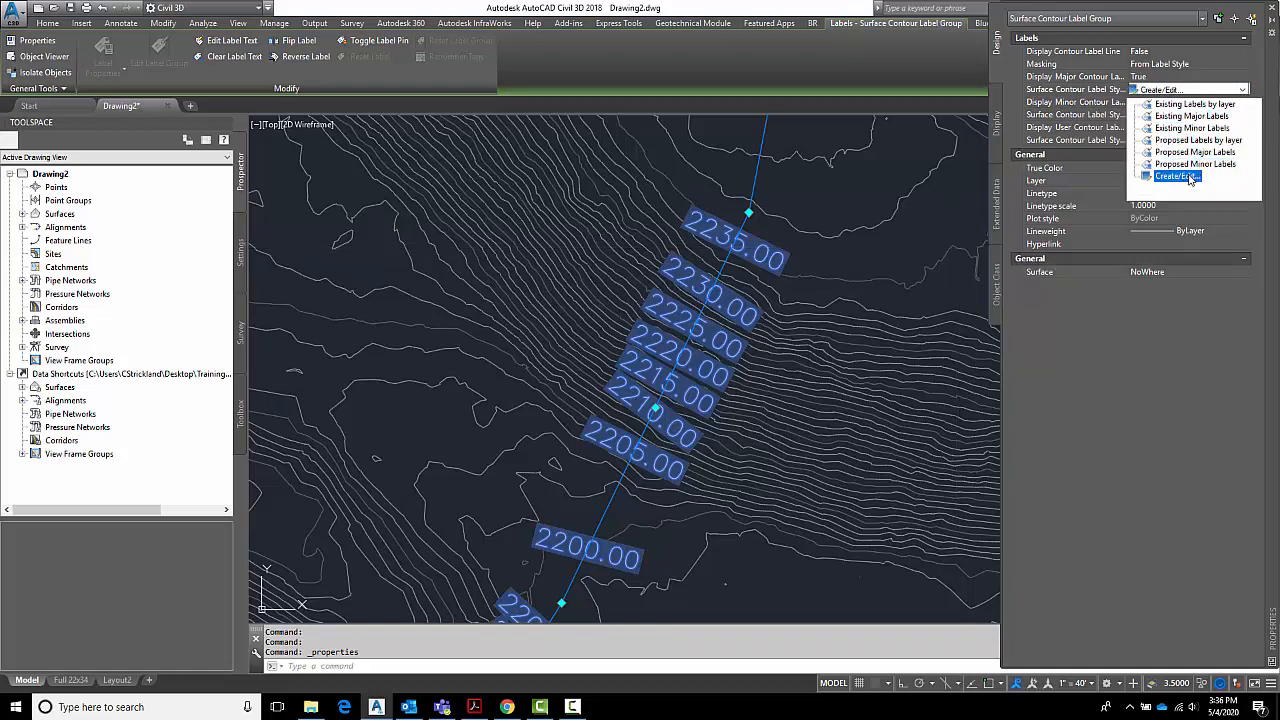
# Review the Existing Major Labels style's Information and General settings, ending on Layout with Surface Elevation.
pyautogui.click(1176, 176)
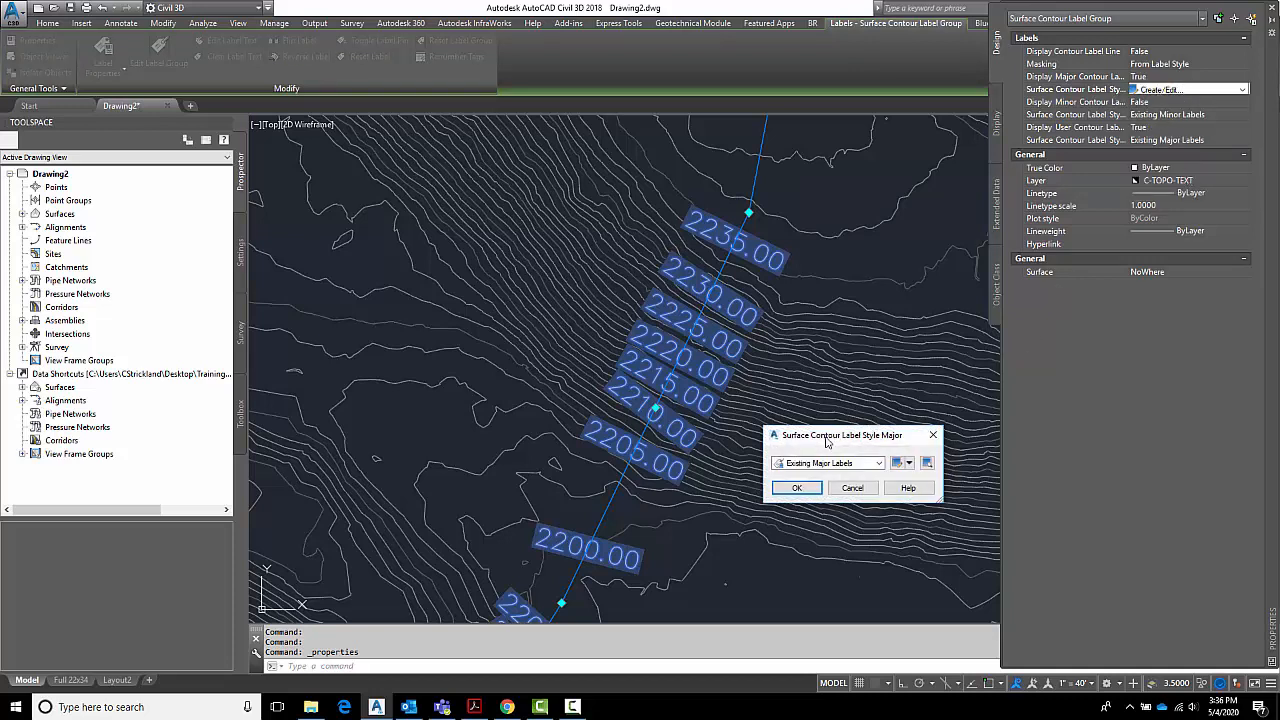
pyautogui.moveTo(840, 436); pyautogui.dragTo(848, 404)
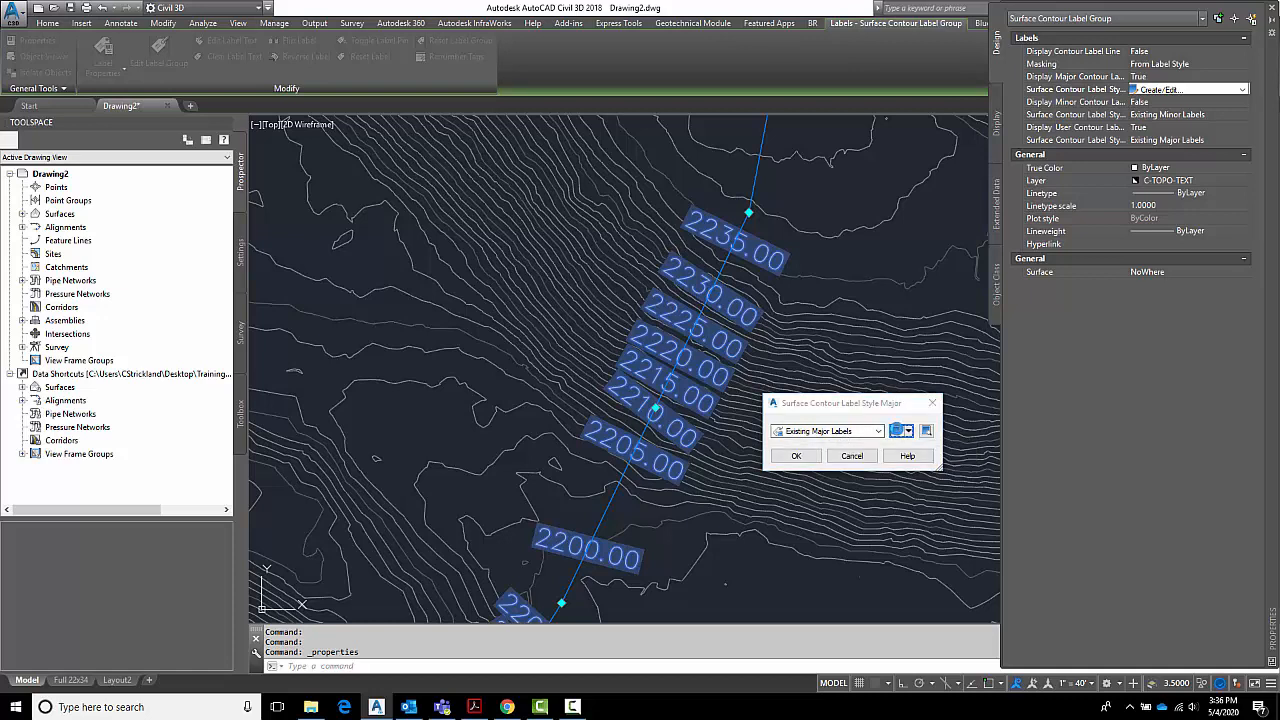
pyautogui.click(900, 430)
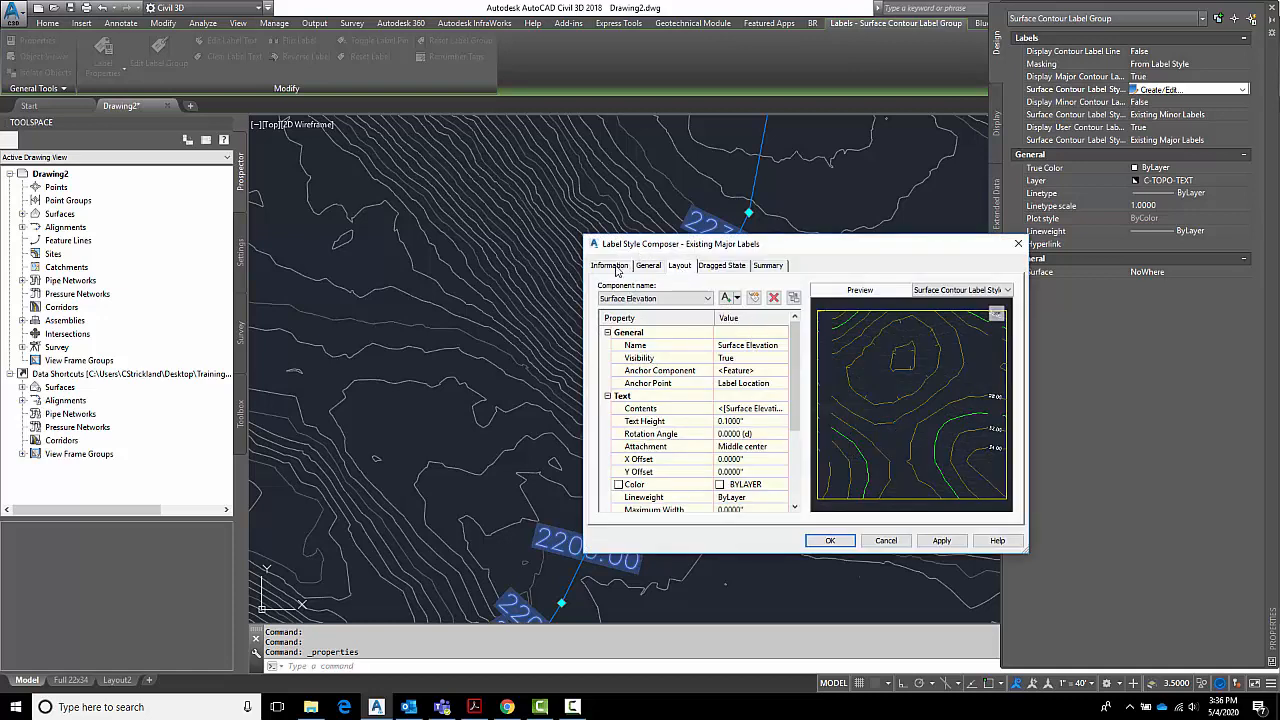
pyautogui.click(608, 264)
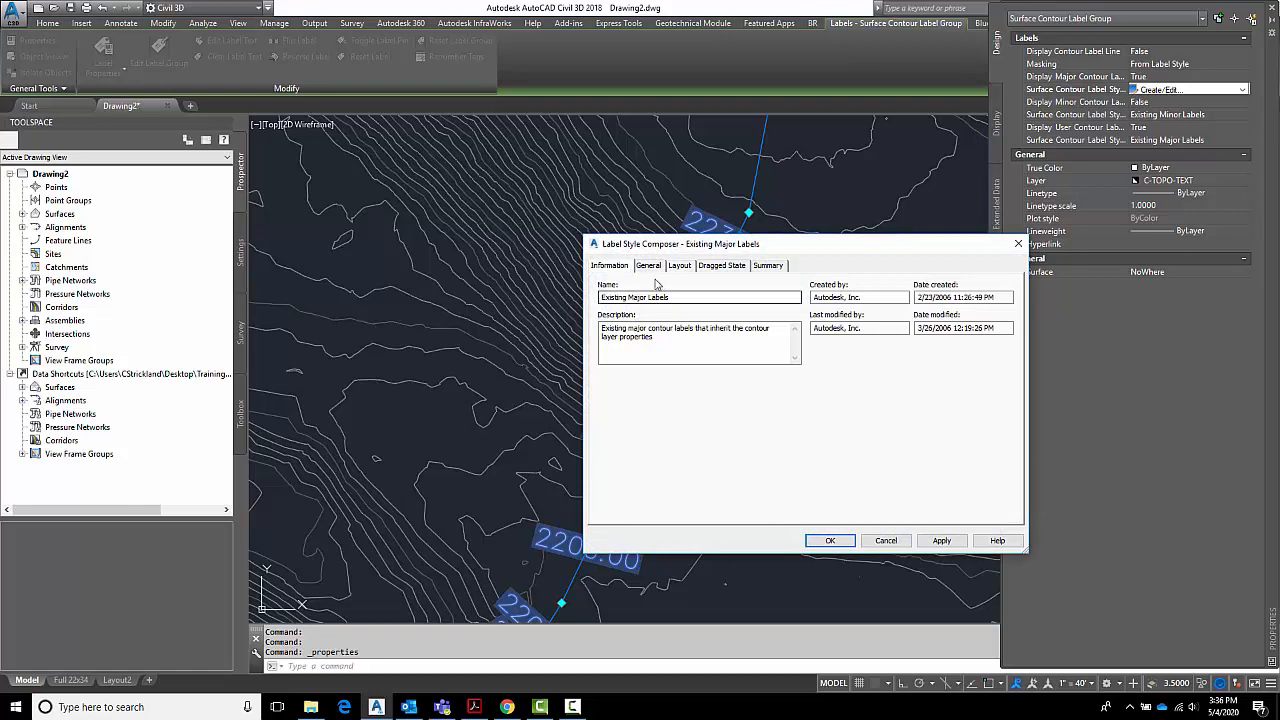
pyautogui.click(680, 264)
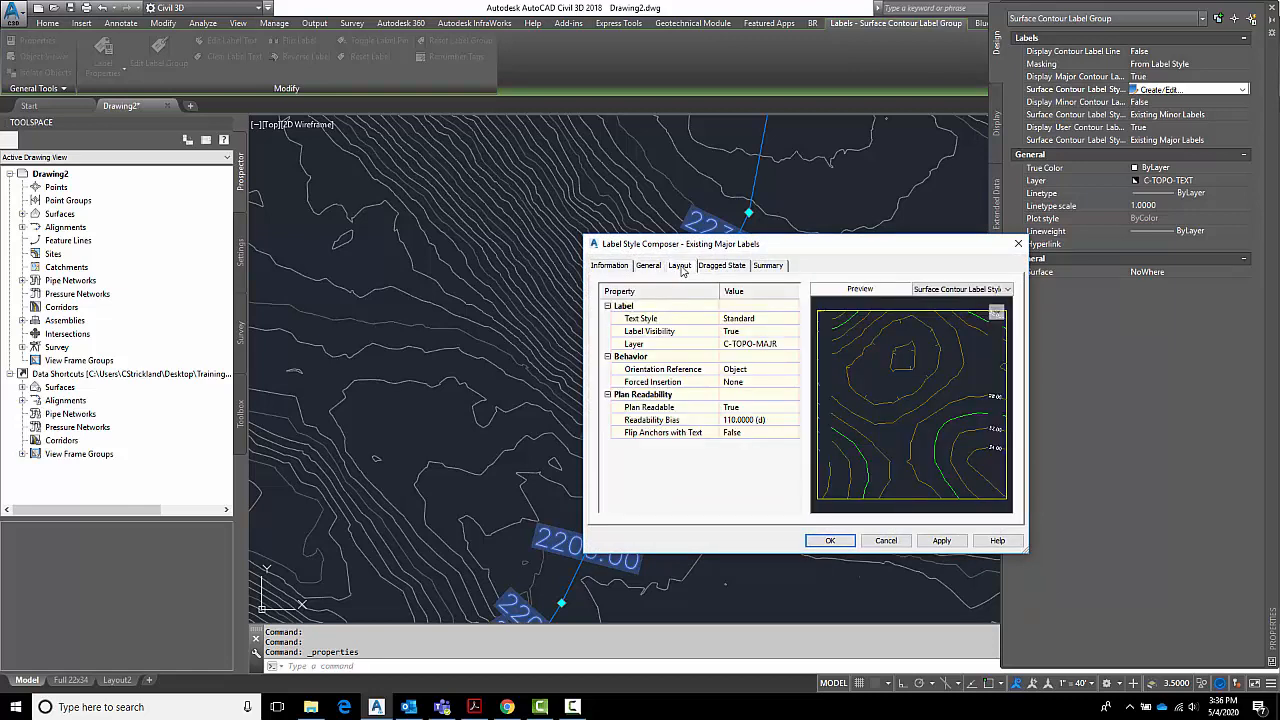
pyautogui.click(680, 264)
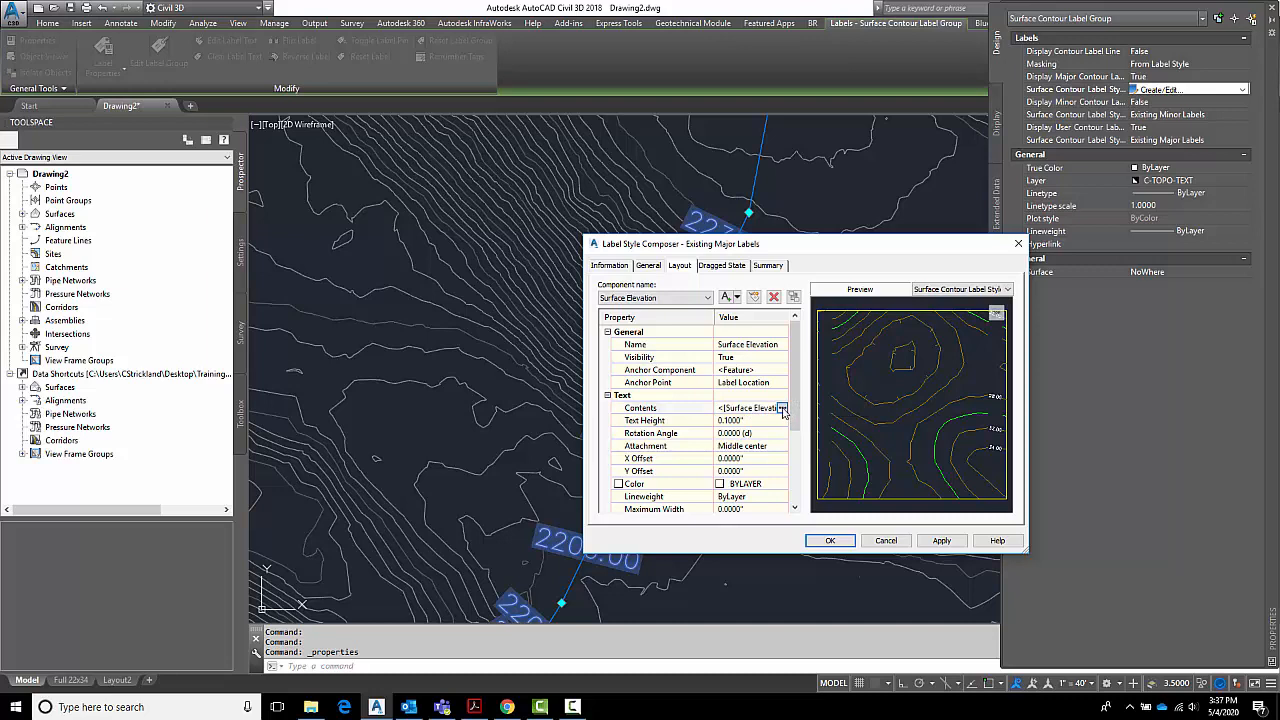
# Set the Surface Elevation text precision to 1 so major labels read as whole numbers like 2235.
pyautogui.click(784, 408)
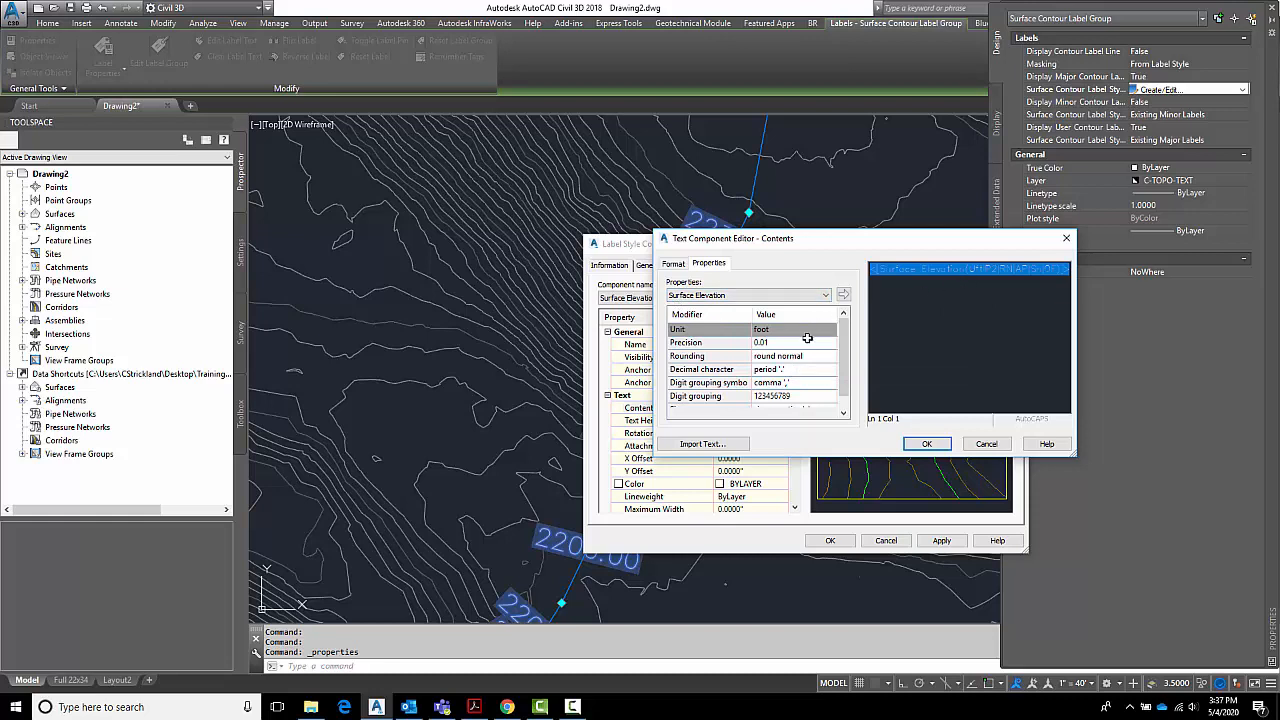
pyautogui.click(830, 340)
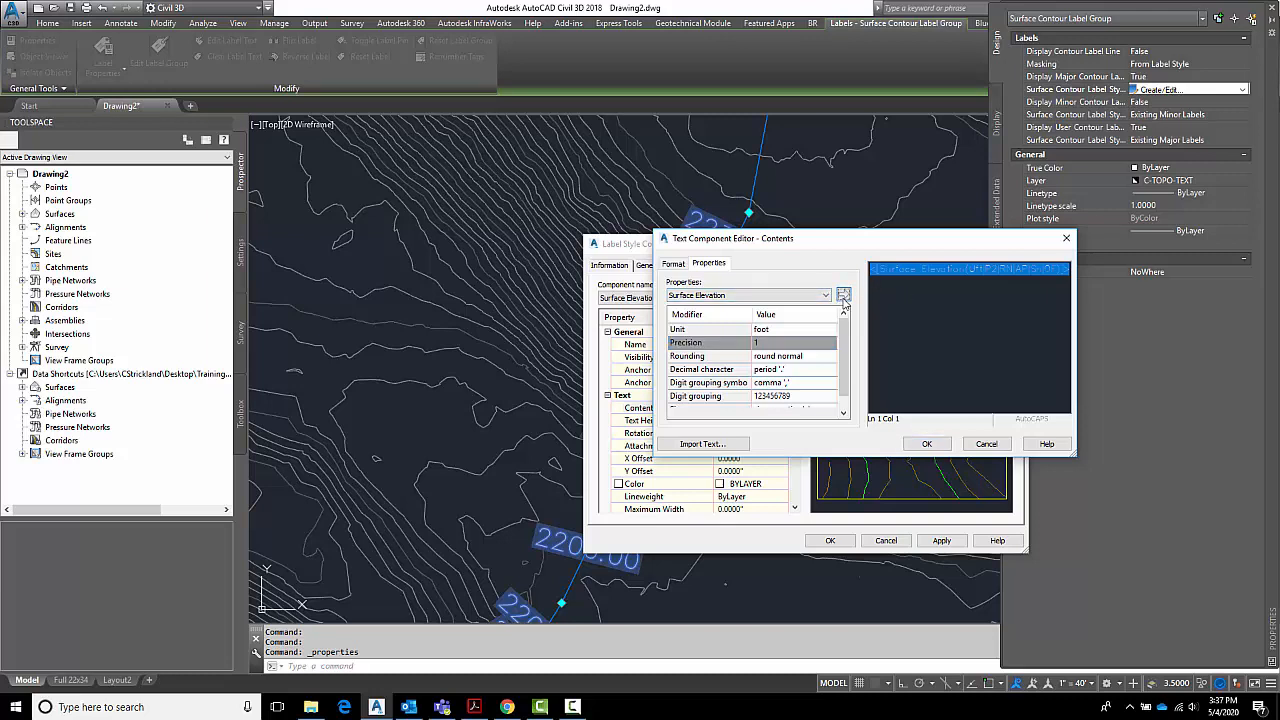
pyautogui.click(844, 296)
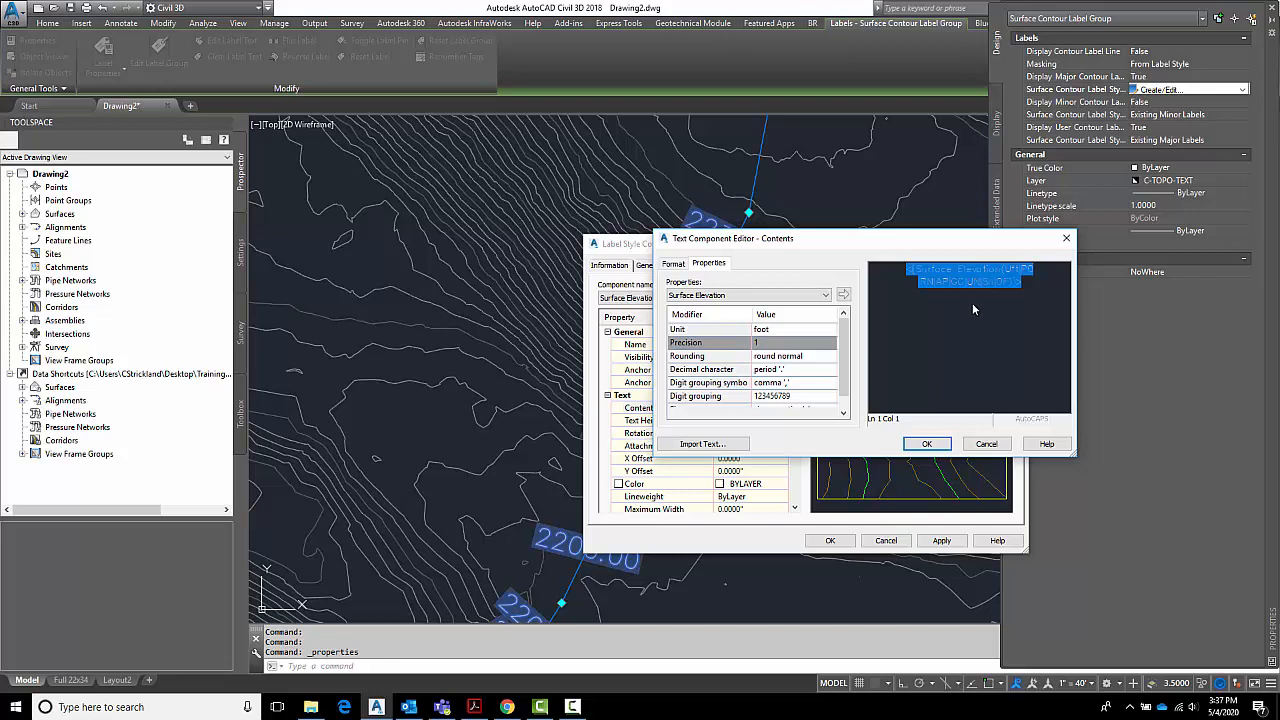
pyautogui.moveTo(924, 304)
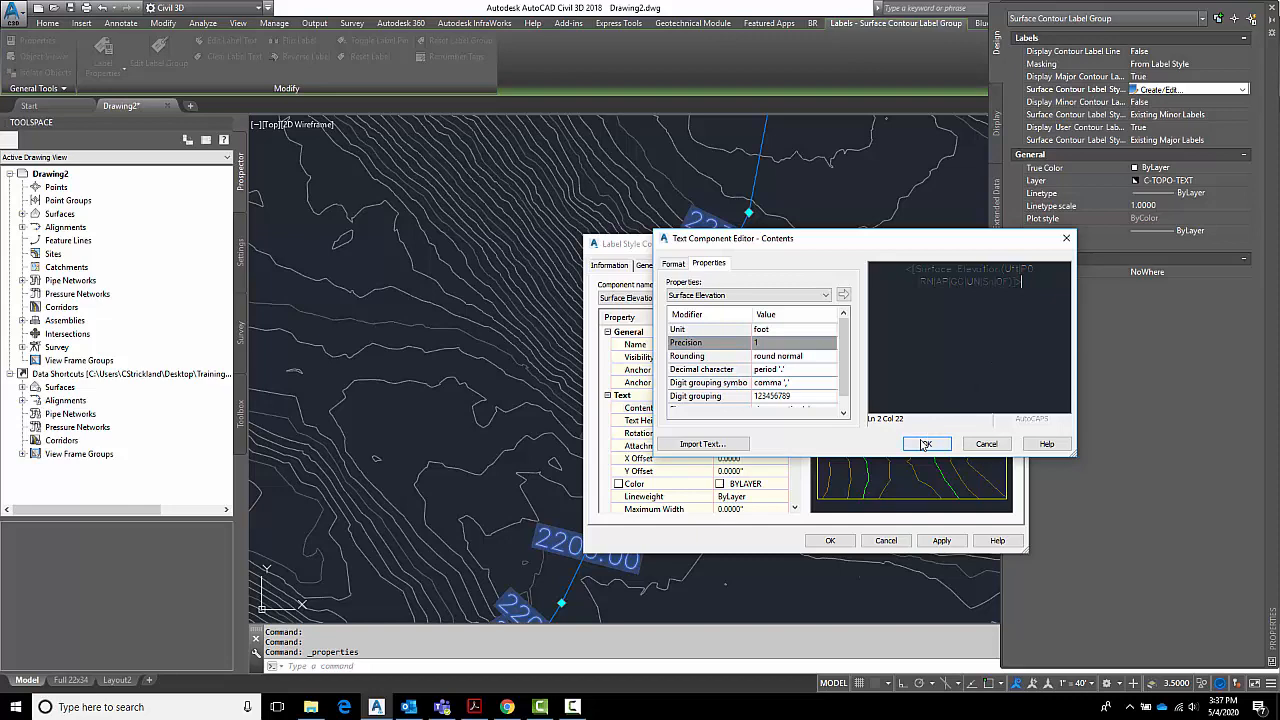
pyautogui.click(926, 444)
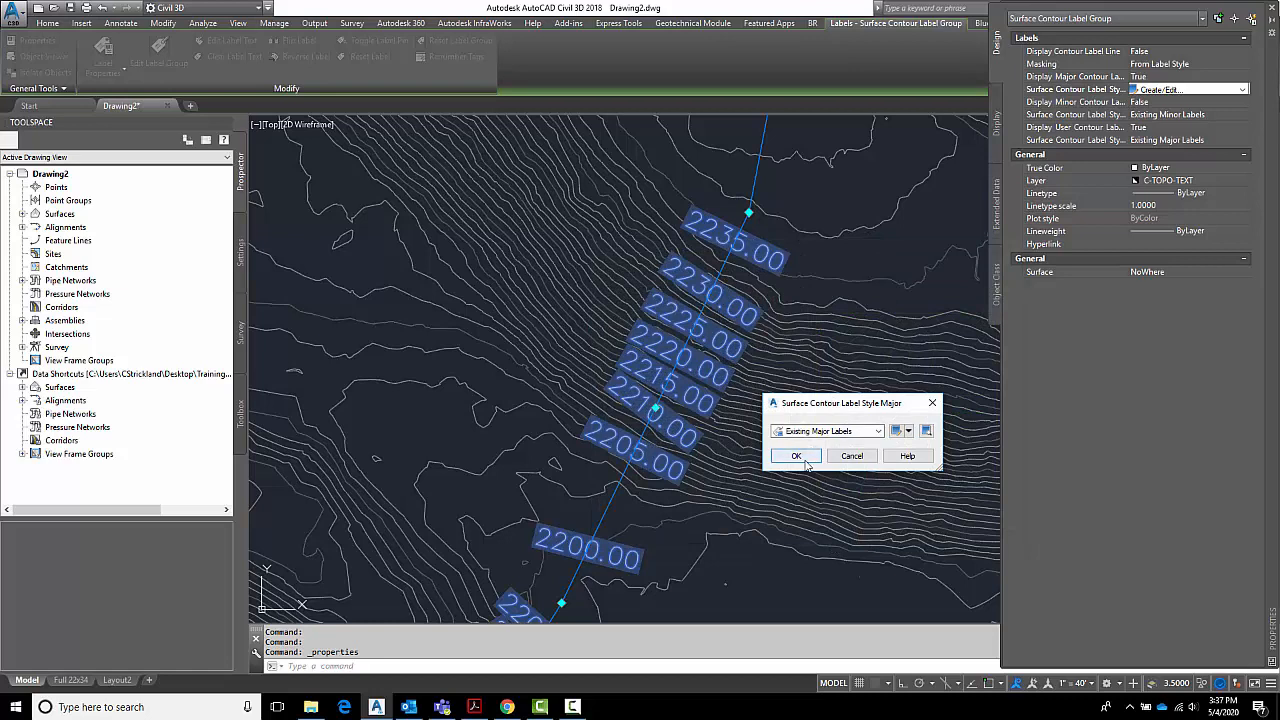
pyautogui.click(796, 456)
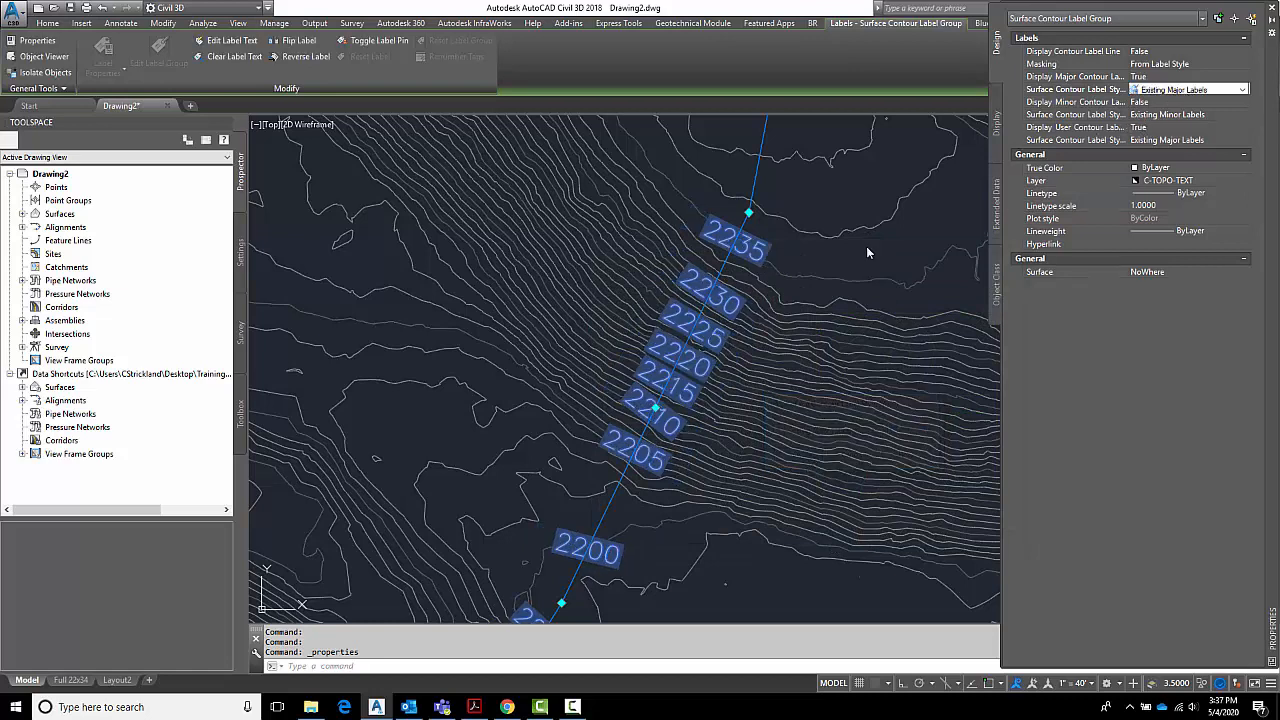
# Clear the label selection and select the NoWhere TIN surface by one of its contours.
pyautogui.press('Escape')
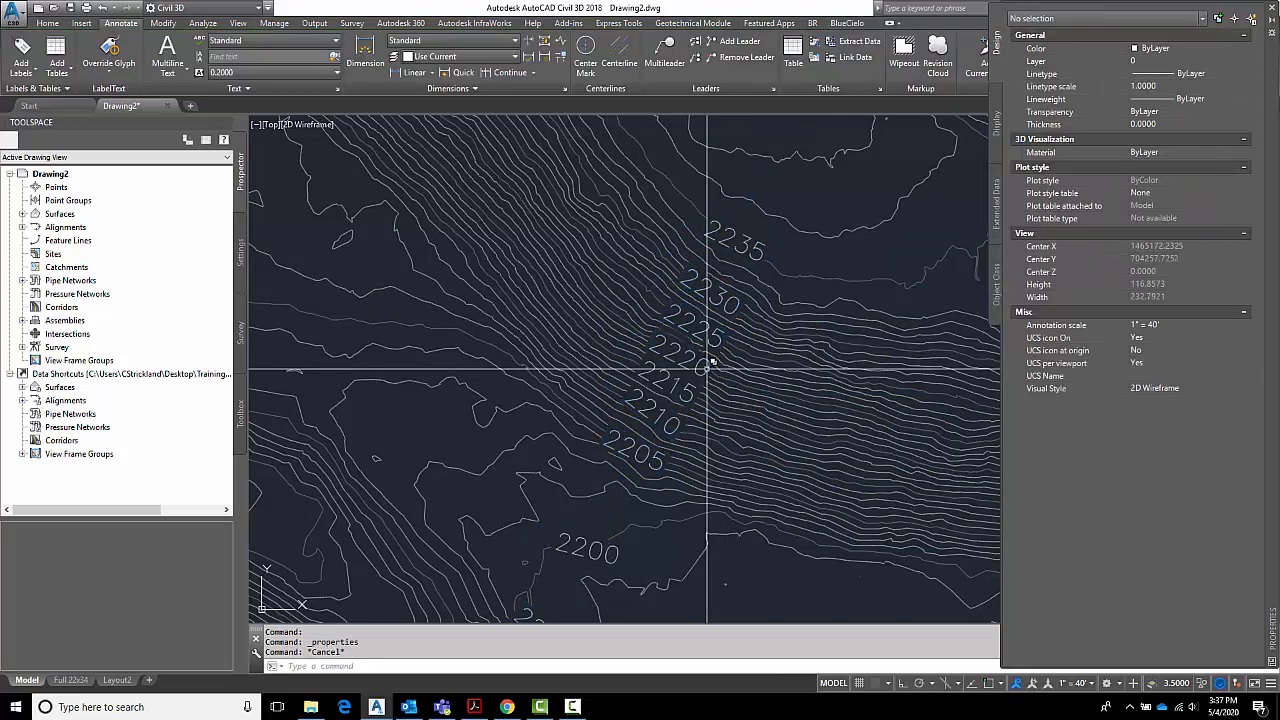
pyautogui.scroll(-3)
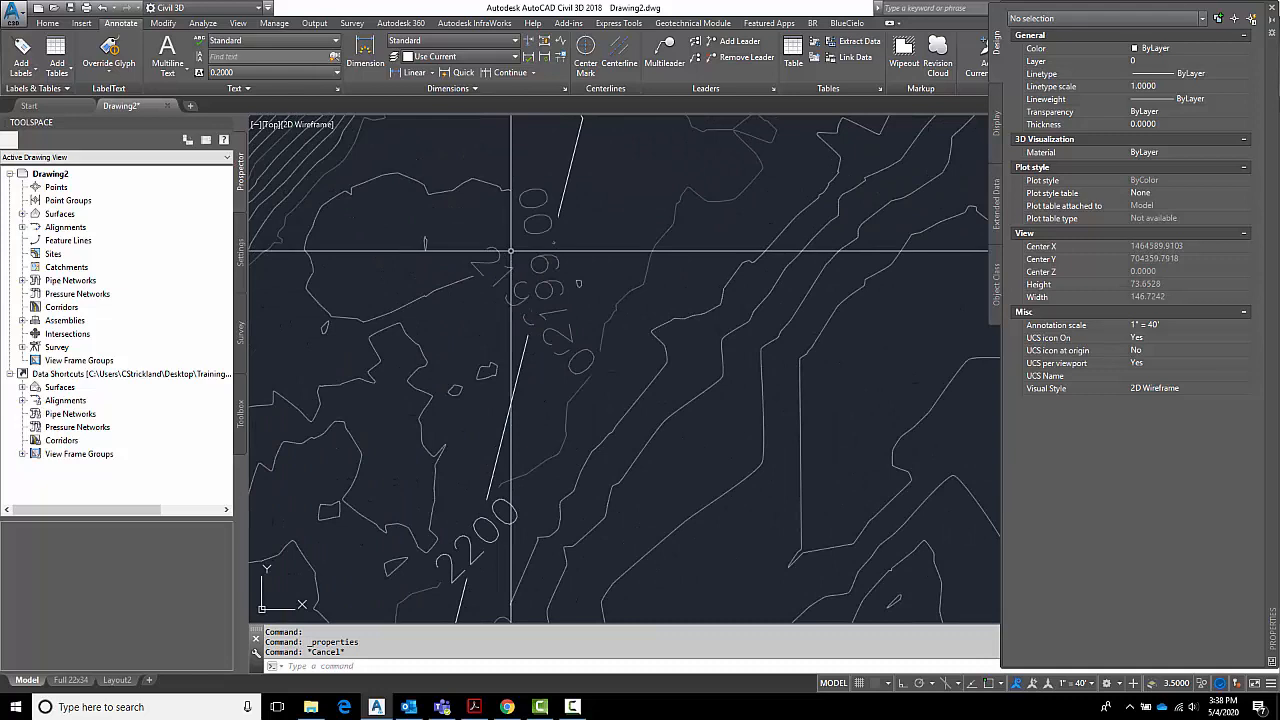
pyautogui.click(540, 290)
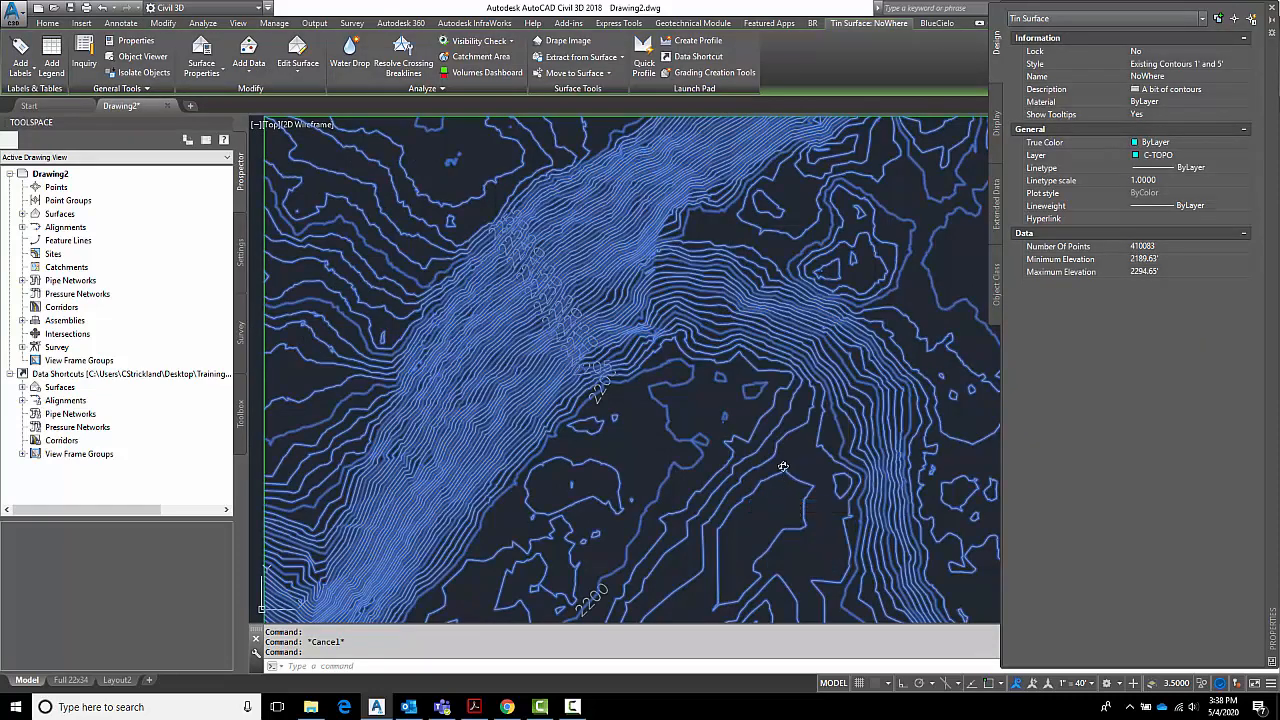
# Set the NoWhere surface style to Contours 2' and 10' (Background) in Surface Properties.
pyautogui.click(652, 396)
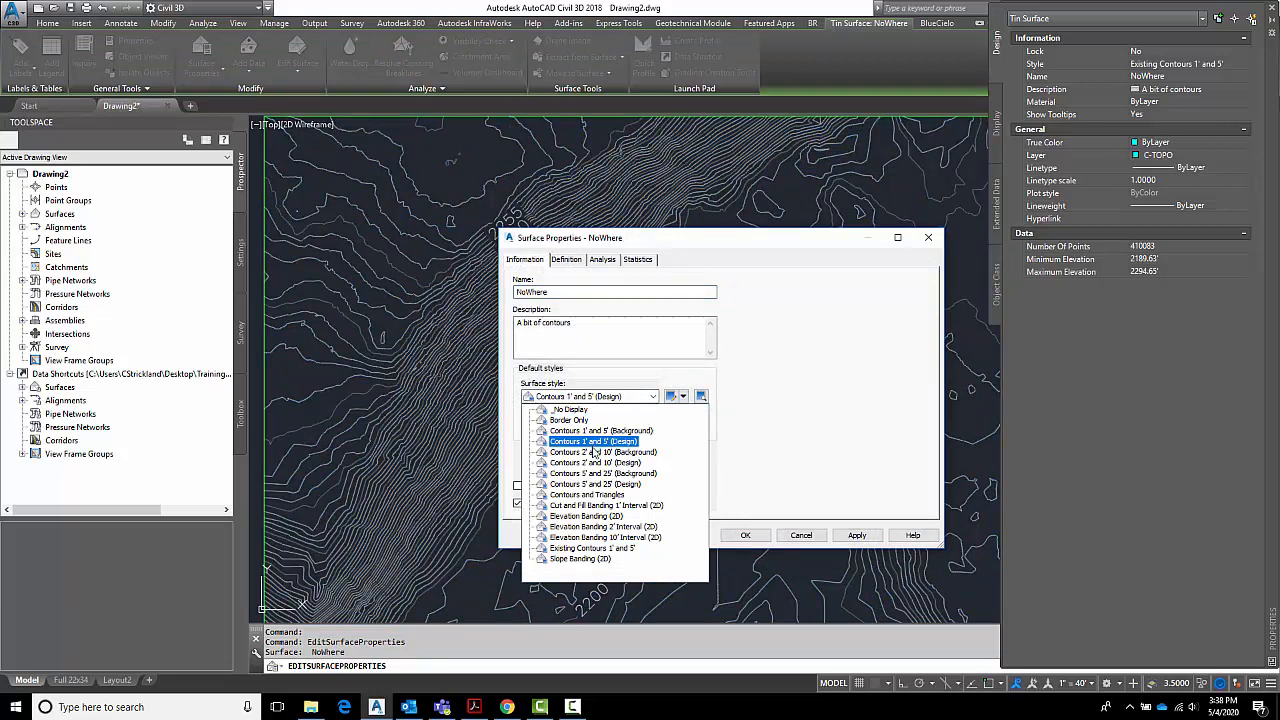
pyautogui.click(604, 452)
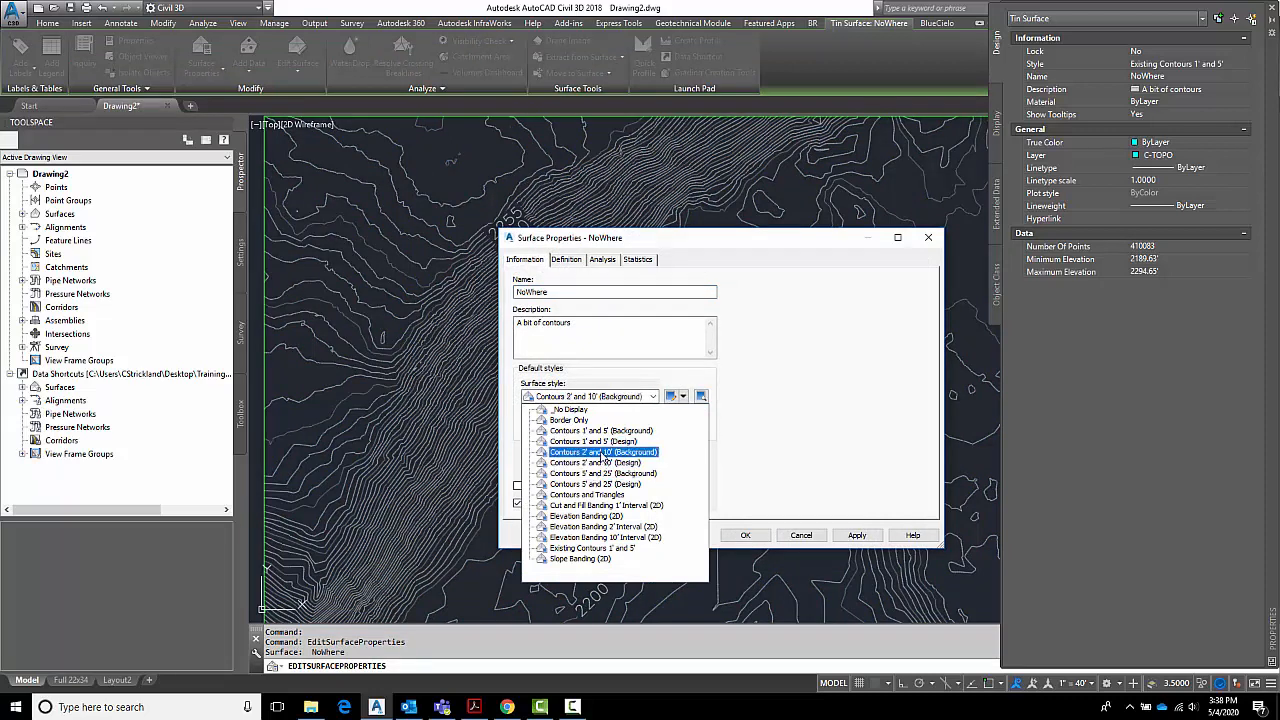
pyautogui.click(604, 452)
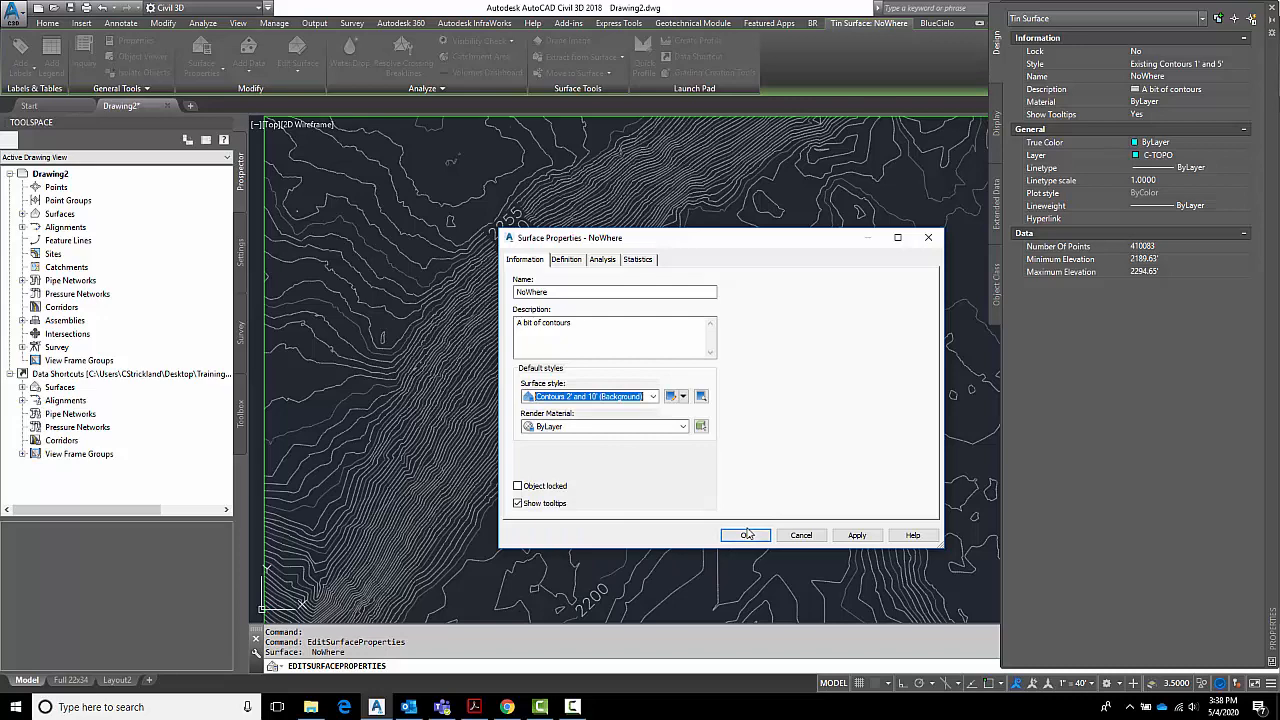
pyautogui.click(746, 536)
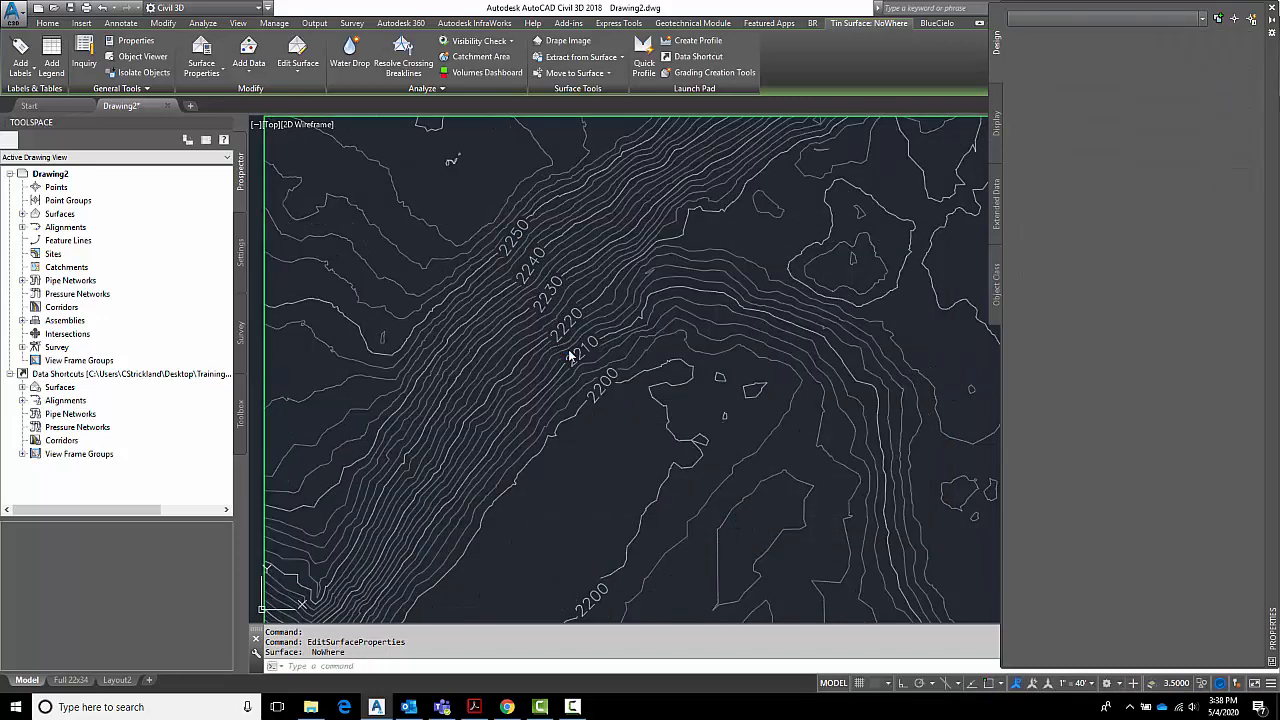
pyautogui.click(120, 24)
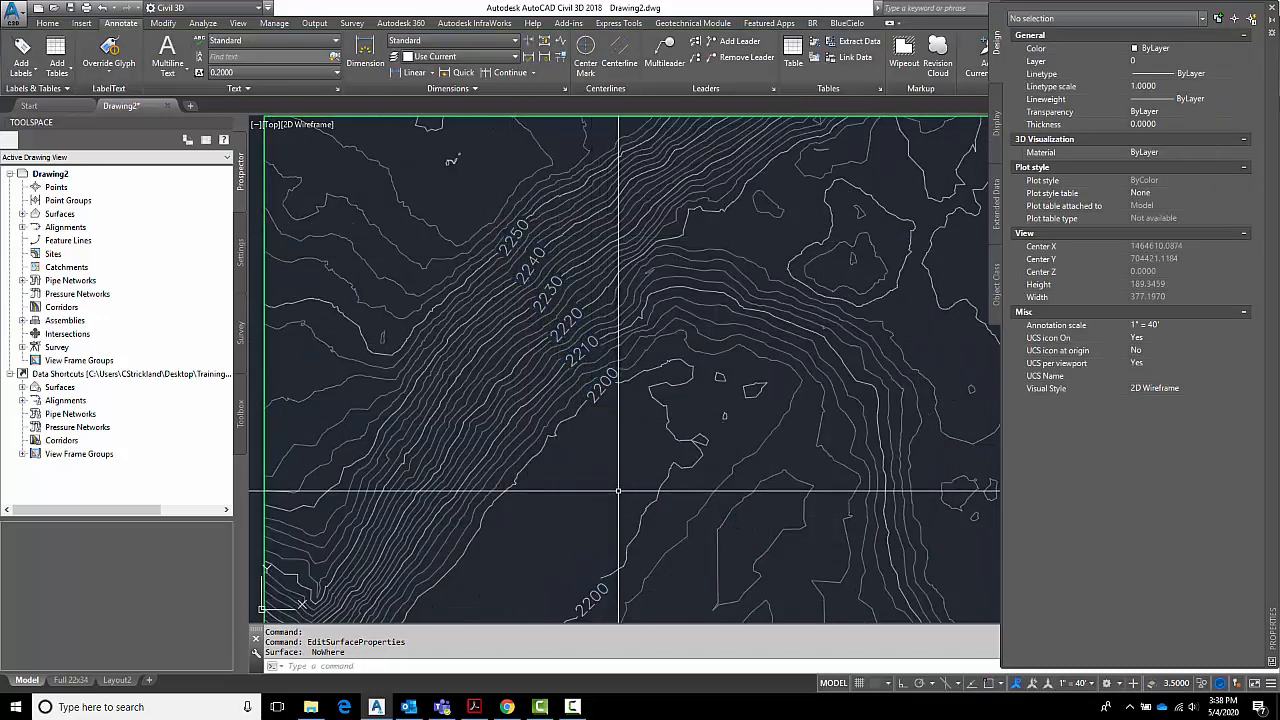
pyautogui.scroll(-3)
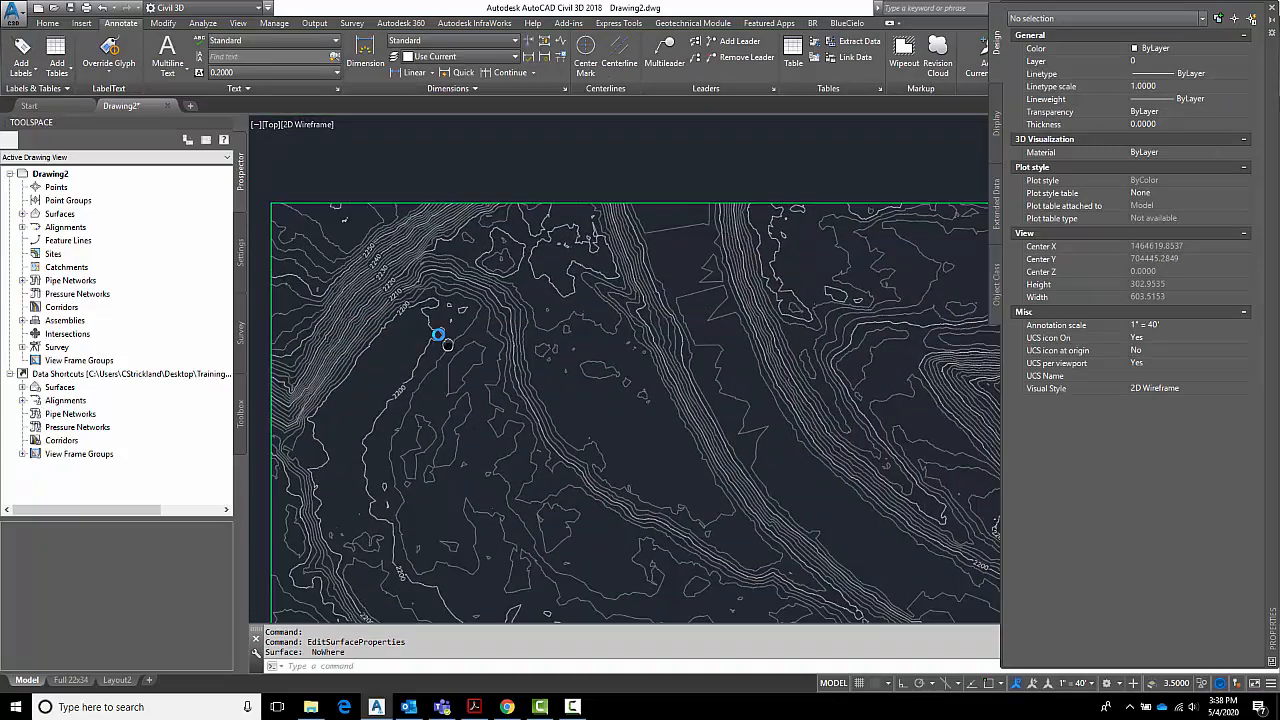